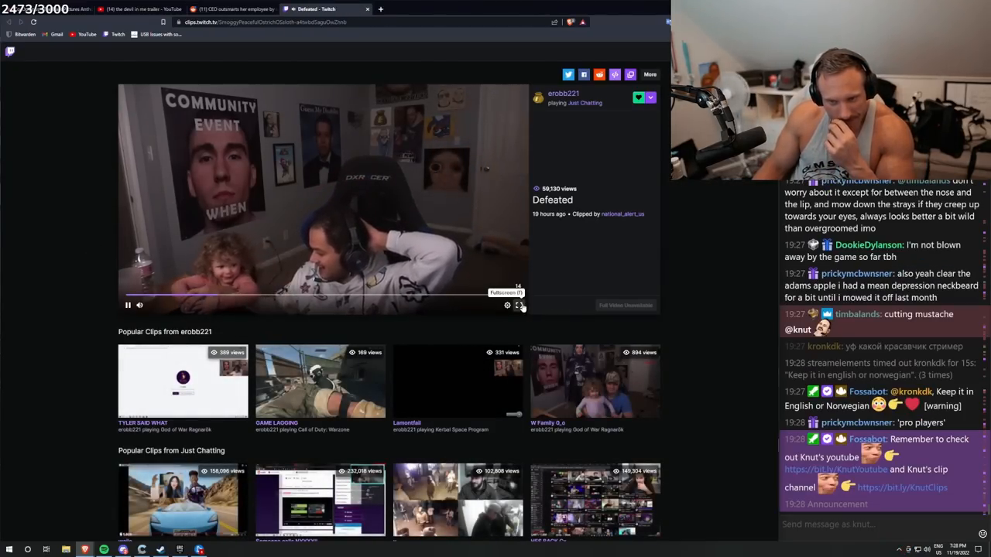
# Play erobb221's 'Defeated' clip, then close its tab to return to r/LivestreamFail.
pyautogui.click(519, 305)
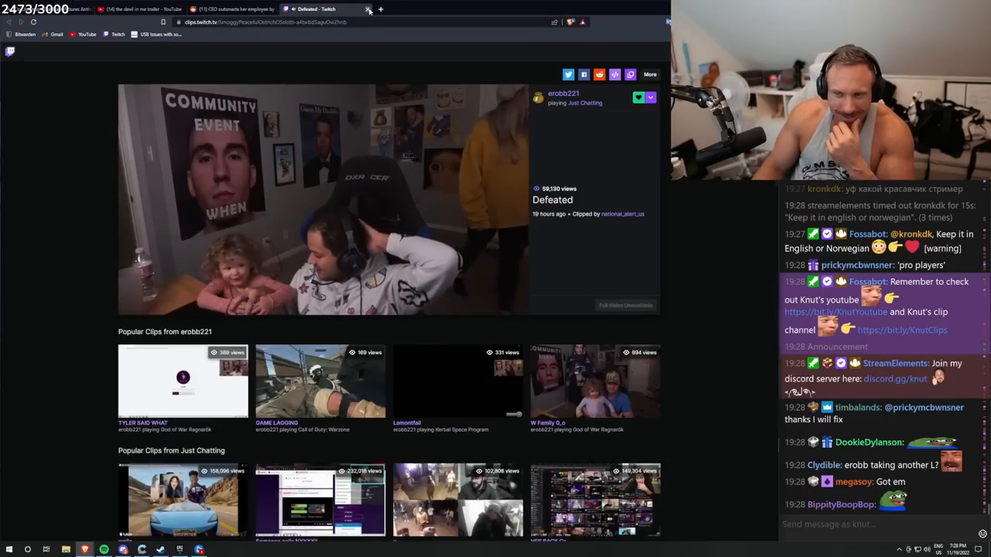
pyautogui.click(369, 8)
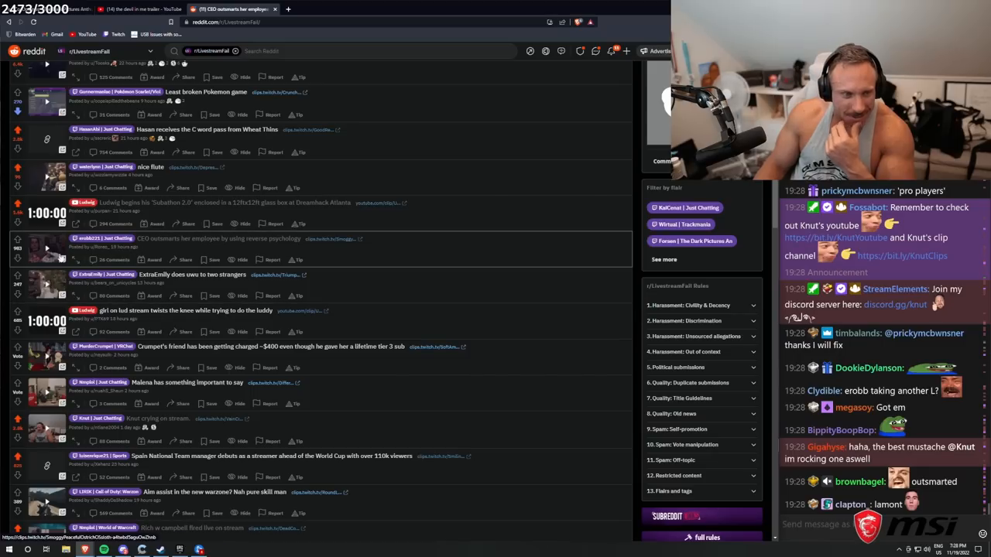
pyautogui.moveTo(182, 280)
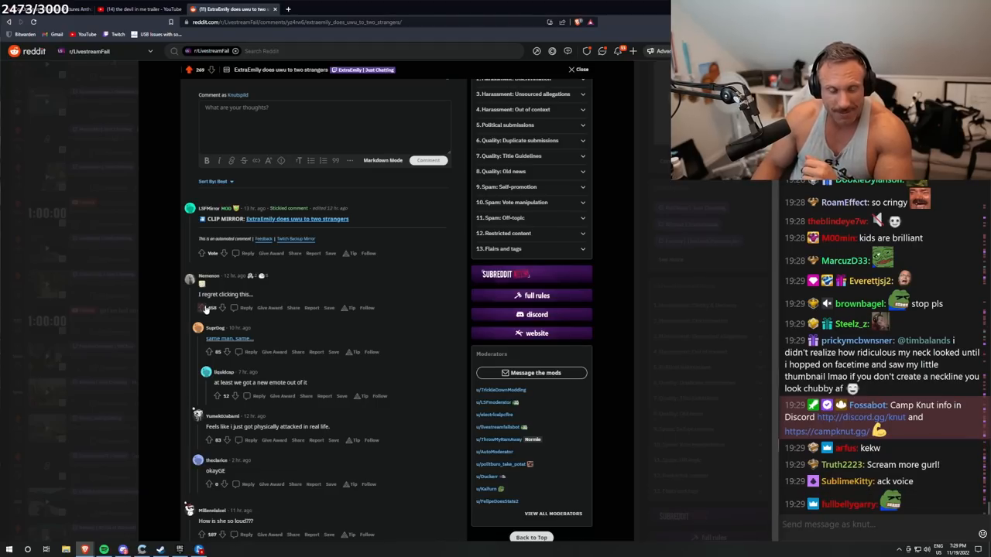
# Upvote the 'I regret clicking this...' comment and highlight the physically attacked comment text.
pyautogui.click(208, 307)
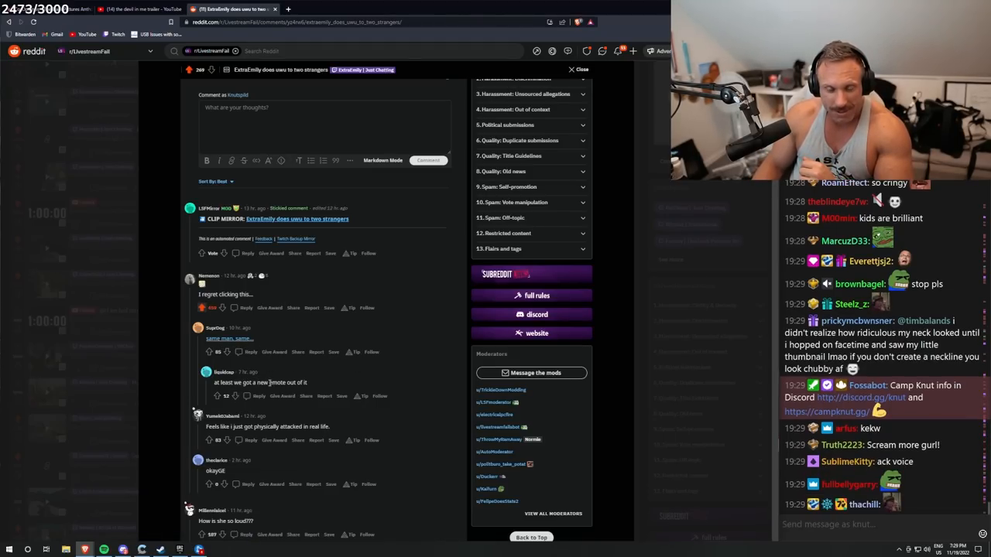
pyautogui.scroll(-3)
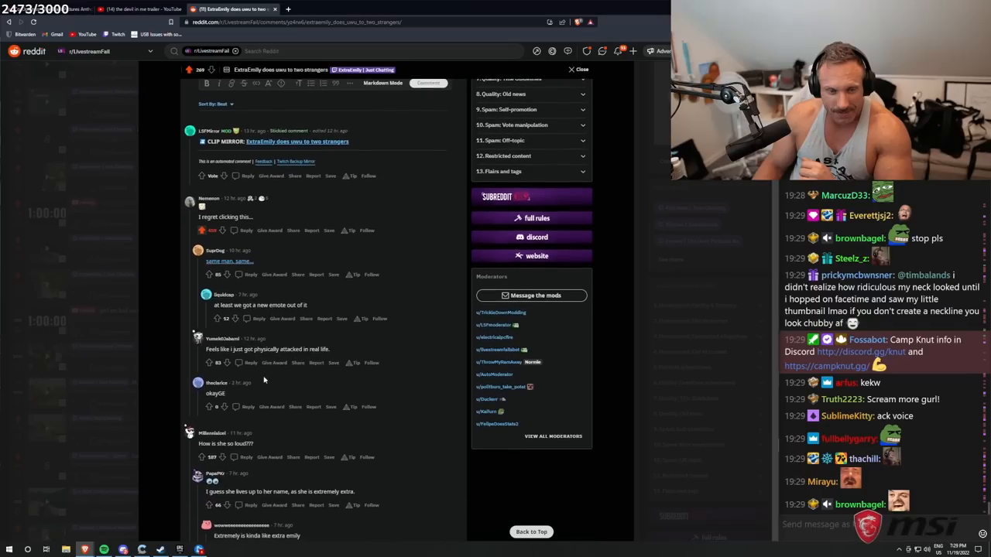
pyautogui.moveTo(220, 350); pyautogui.dragTo(278, 349)
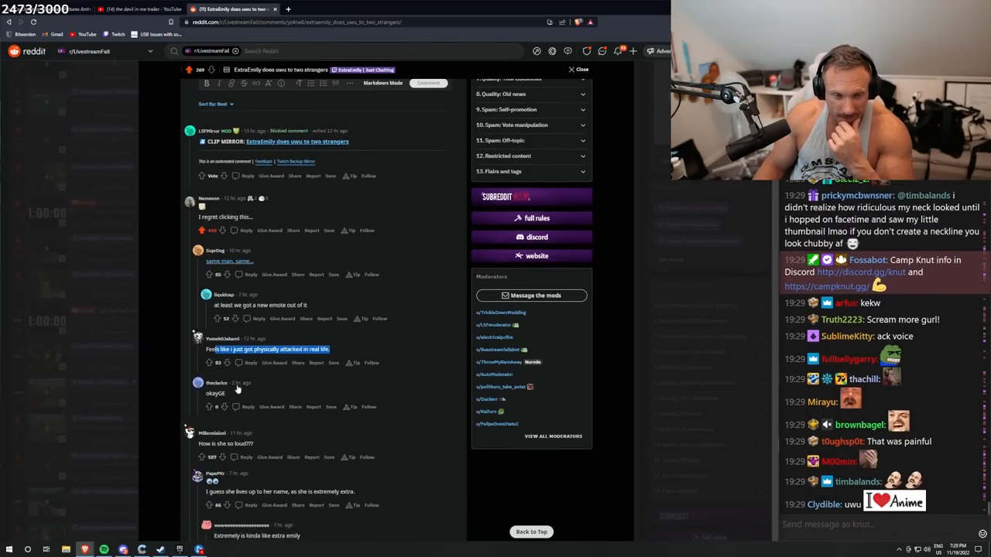
# Read through the rest of the ExtraEmily post's comments and close the post overlay.
pyautogui.scroll(-3)
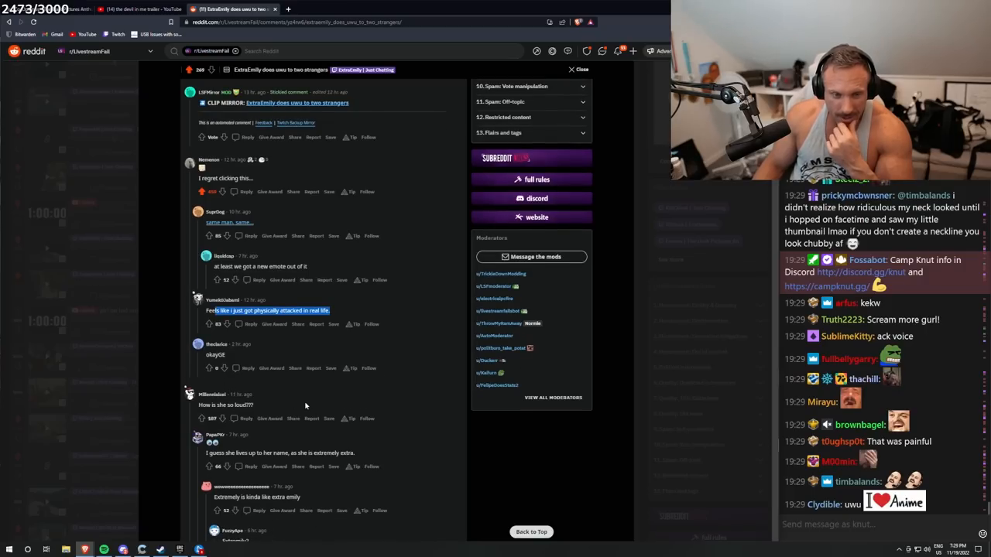
pyautogui.scroll(-3)
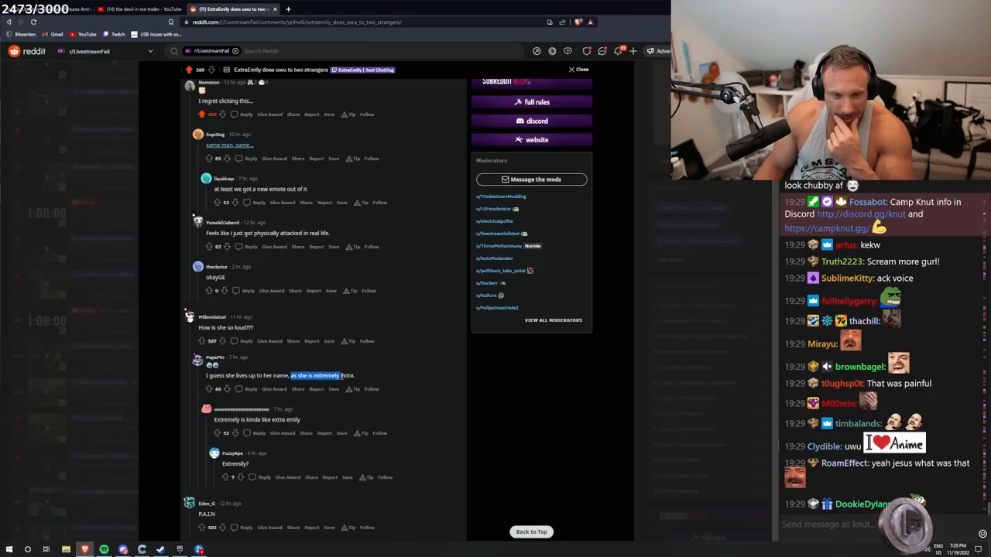
pyautogui.scroll(-3)
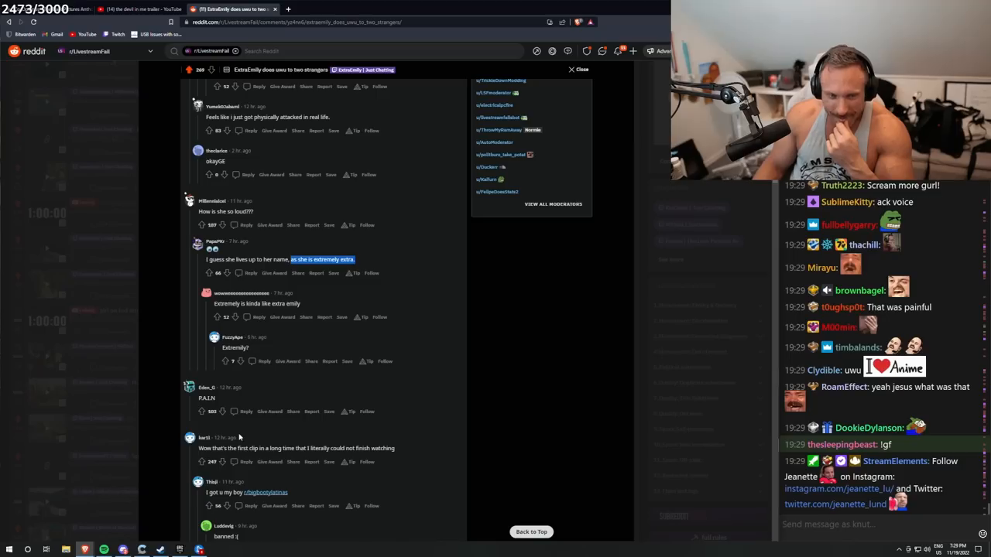
pyautogui.scroll(-3)
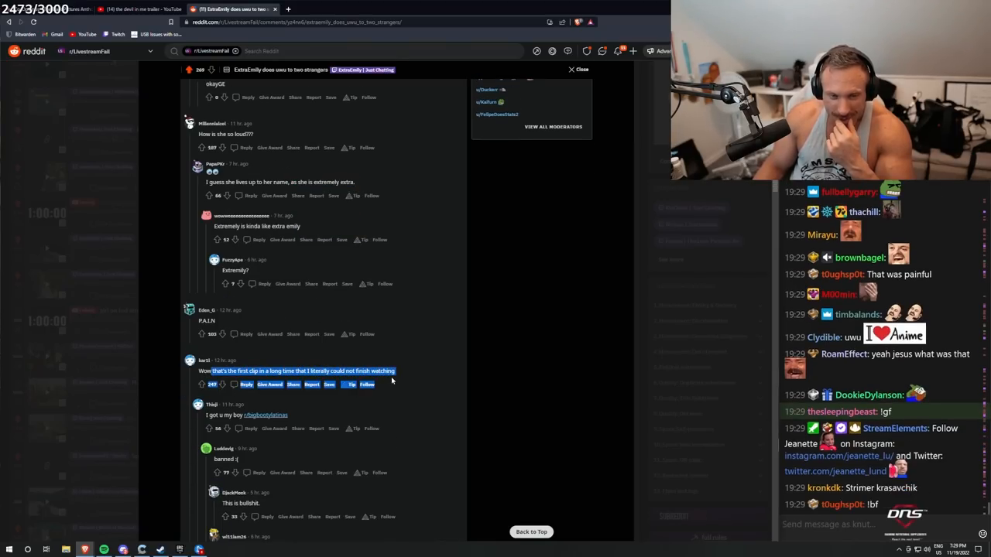
pyautogui.scroll(-3)
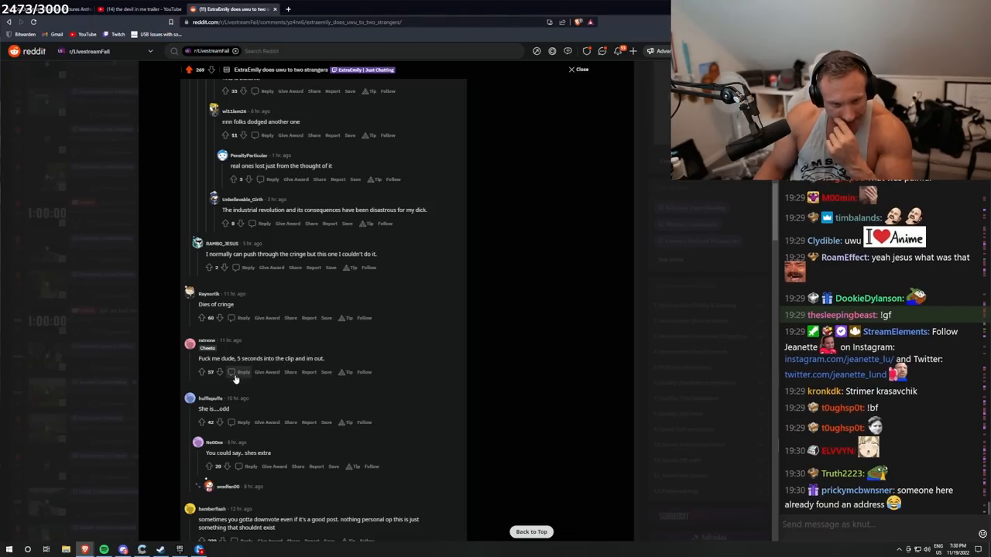
pyautogui.click(579, 69)
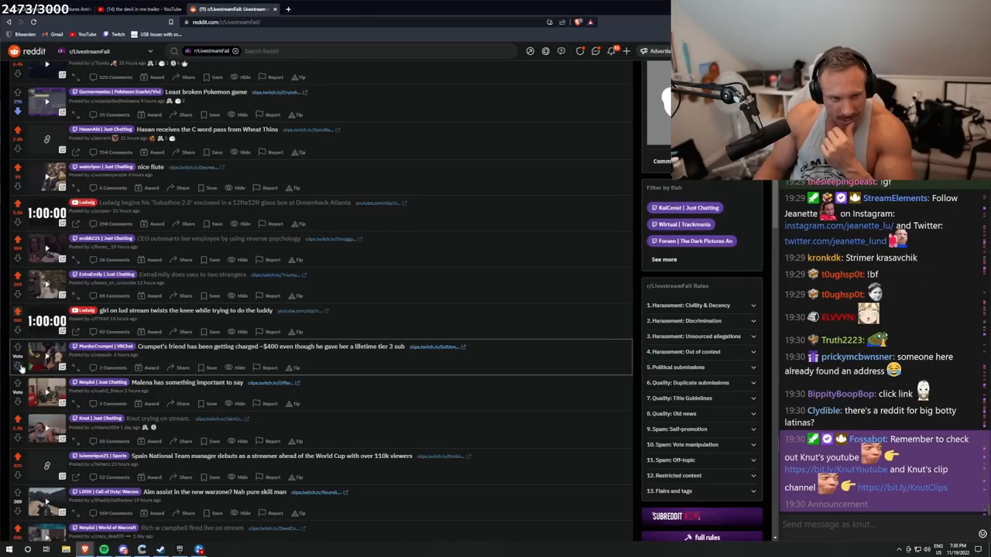
# Scroll the r/LivestreamFail listing toward the 'Aim assist in the new warzone?' post.
pyautogui.scroll(-3)
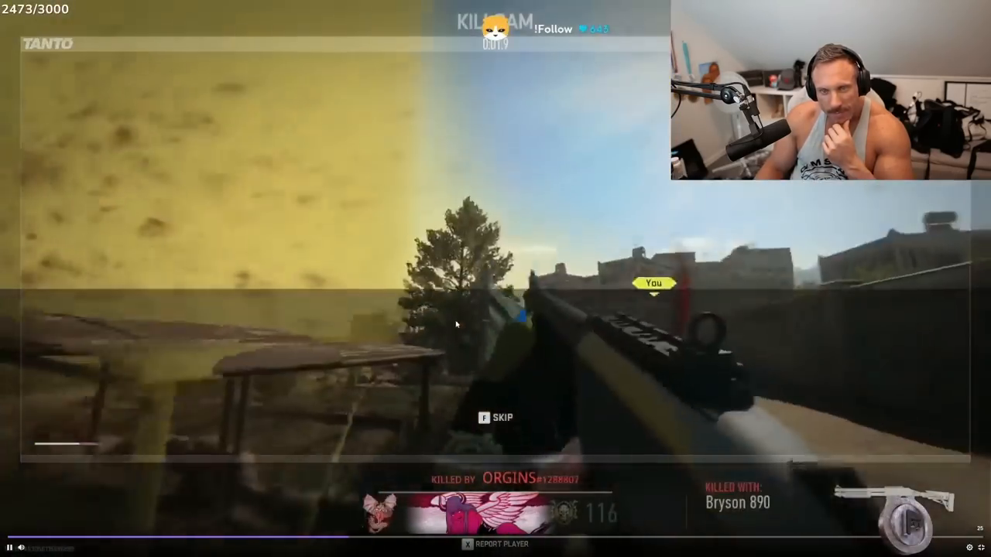
# Exit the fullscreen Warzone clip view with the F key.
pyautogui.press('f')
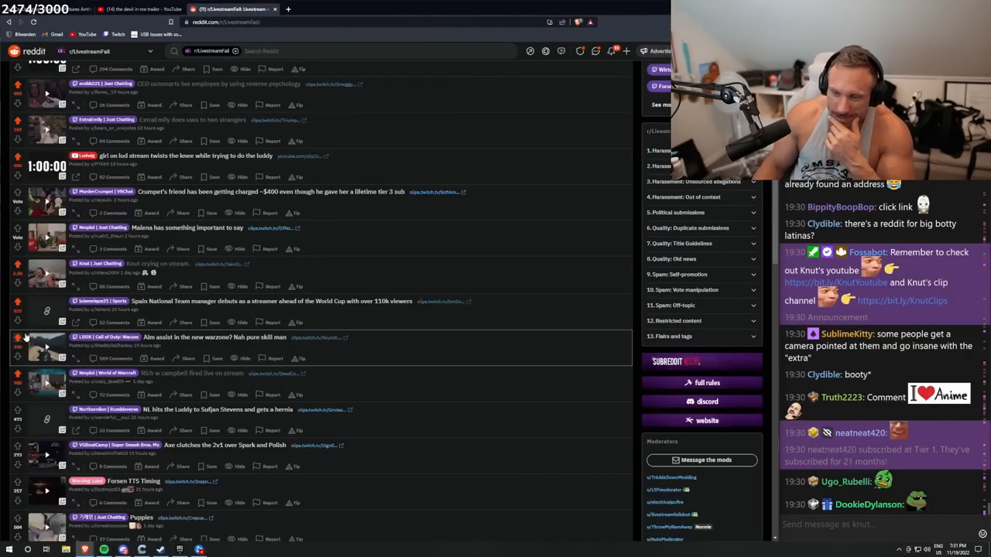
pyautogui.scroll(-3)
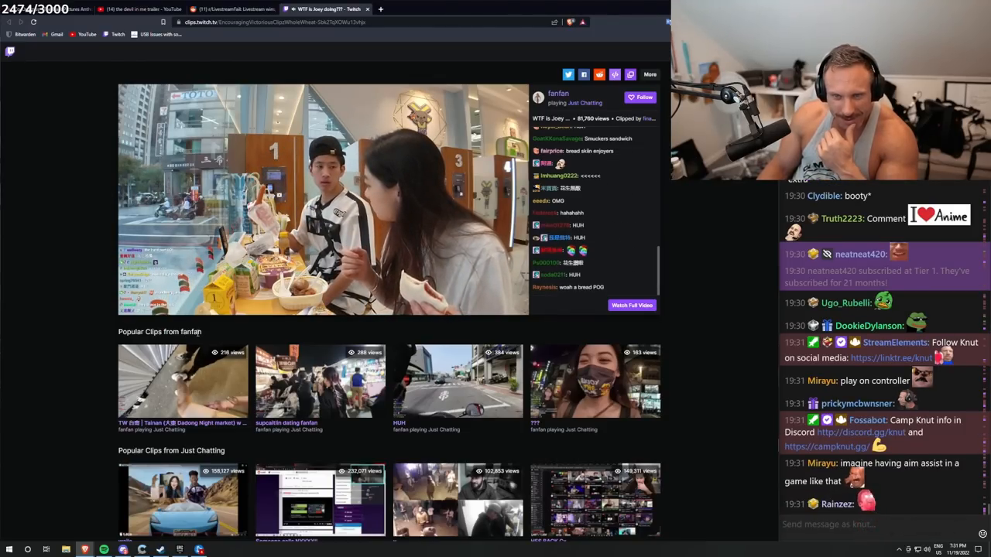
# Play the 'WTF is Joey doing???' clip, then close its tab.
pyautogui.click(323, 199)
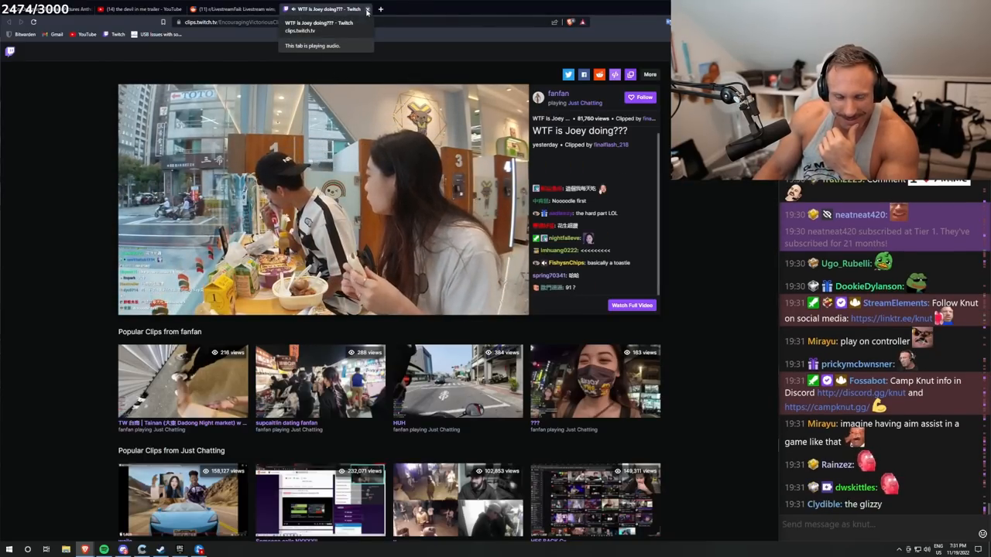
pyautogui.click(367, 8)
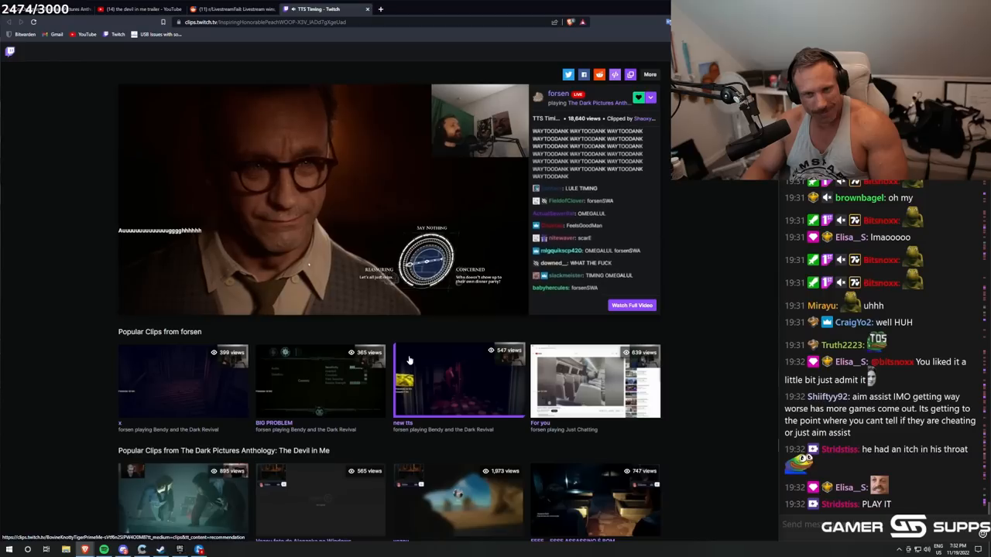
# Watch forsen's 'TTS Timing' clip, then close its tab to return to Reddit.
pyautogui.click(309, 201)
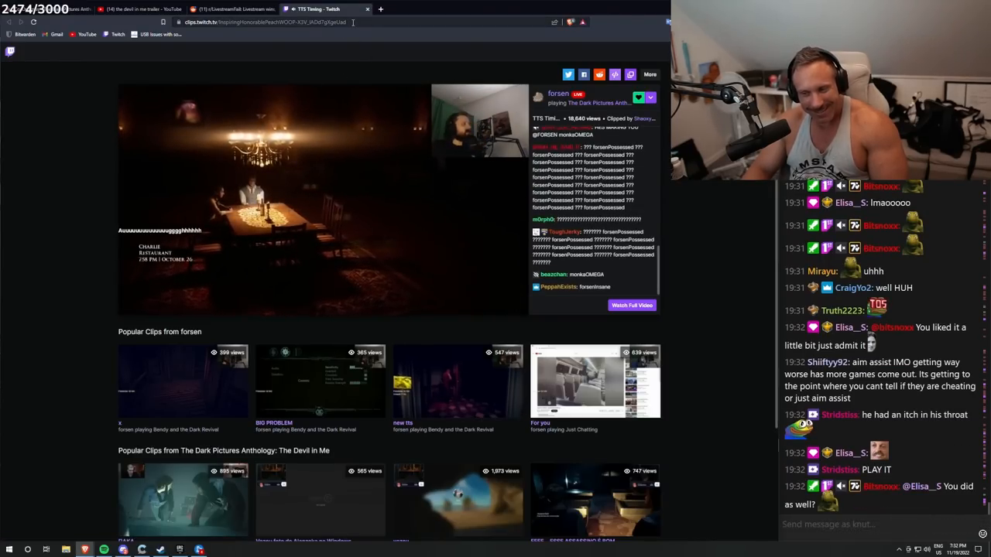
pyautogui.click(232, 9)
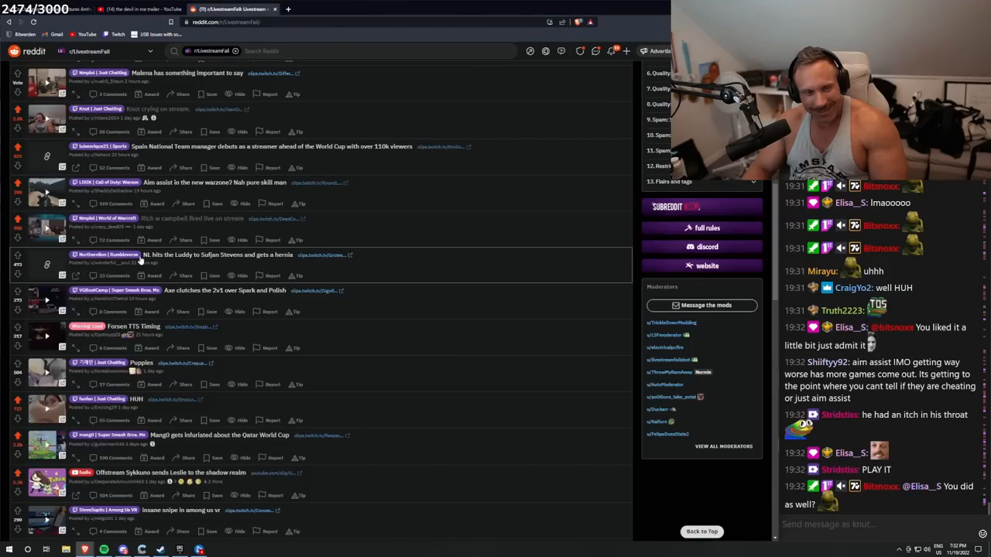
# Scroll the listing and open the 'Kai and Adin wrestling match' post thumbnail.
pyautogui.scroll(-3)
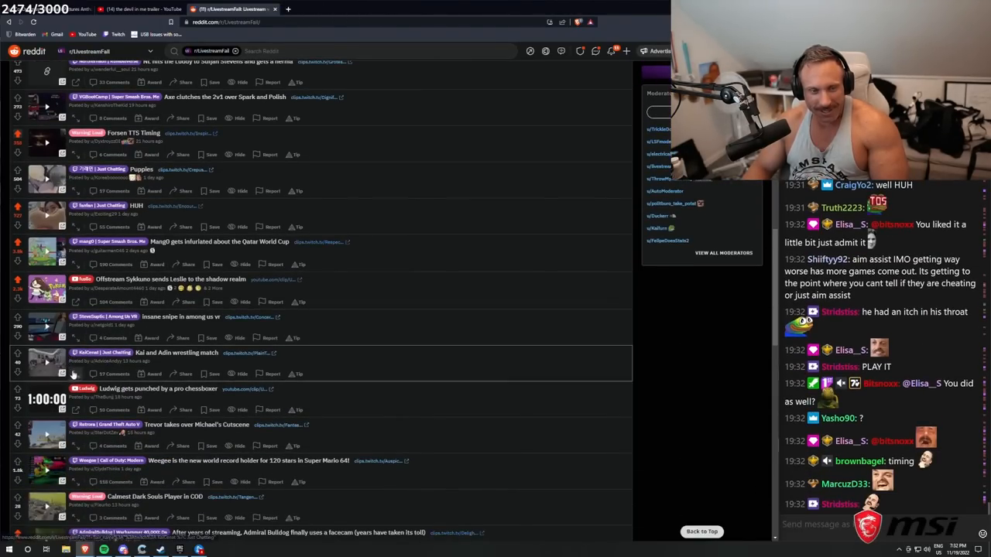
pyautogui.click(250, 353)
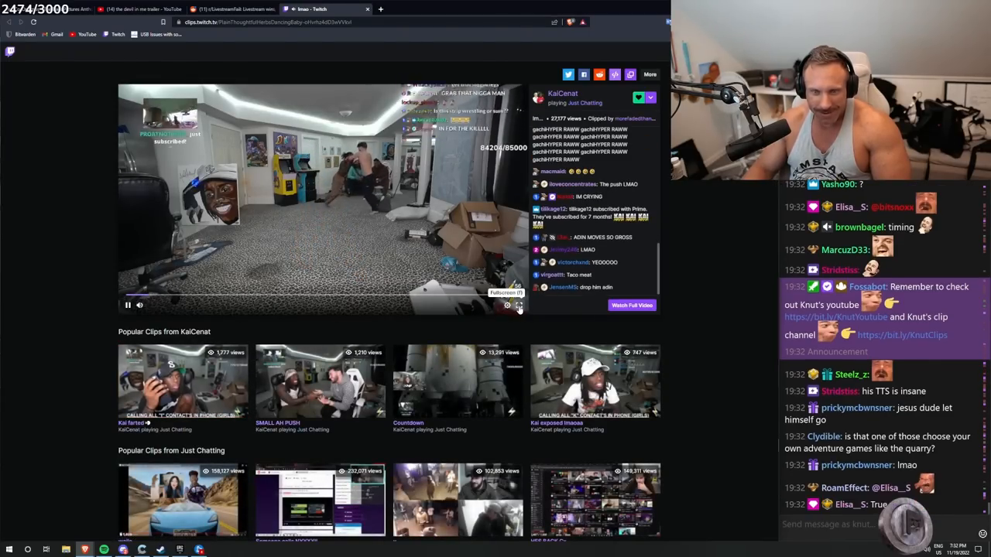
# Start playback of KaiCenat's 'lmao' wrestling clip in the video player.
pyautogui.click(518, 305)
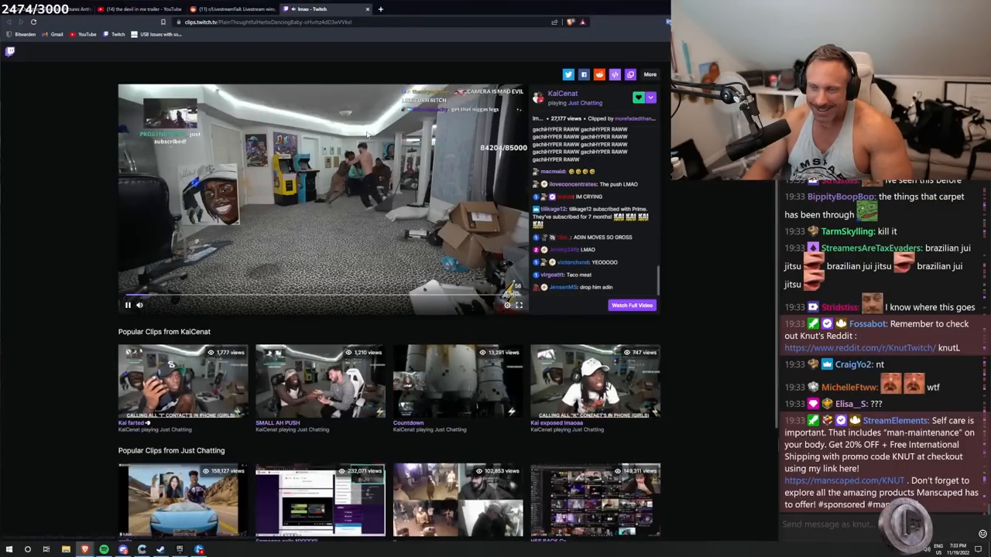
# Close the wrestling clip tab and scroll the feed toward the Warzone clip post.
pyautogui.click(231, 9)
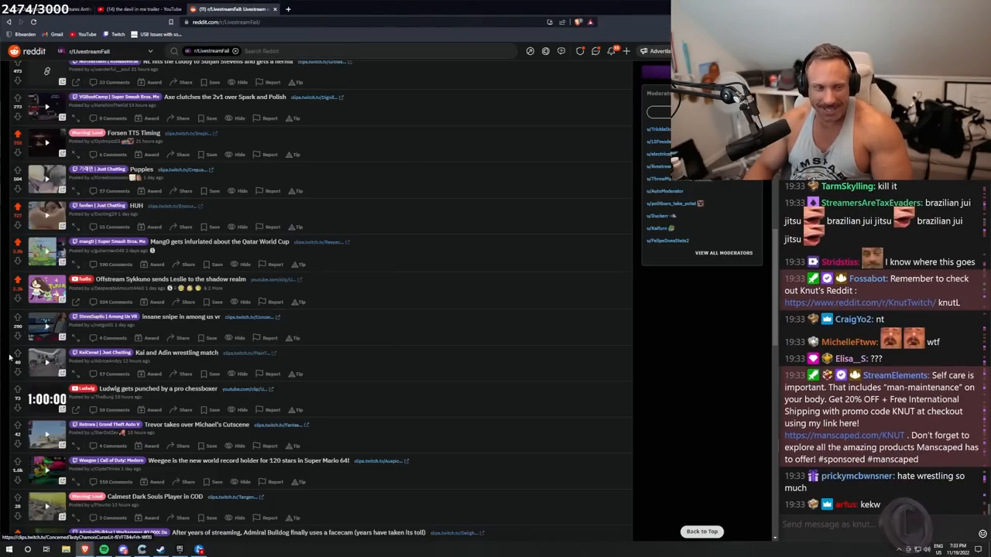
pyautogui.scroll(-3)
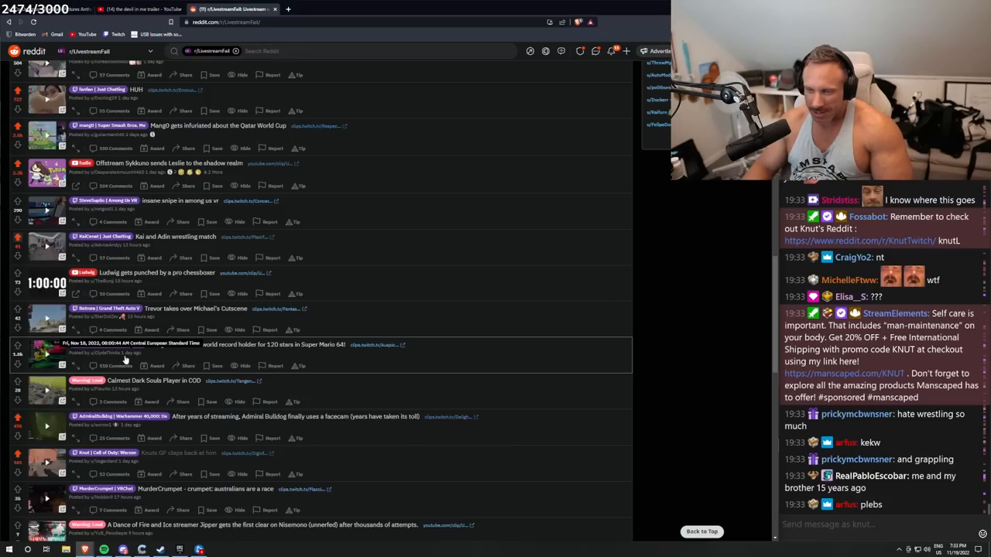
pyautogui.scroll(-3)
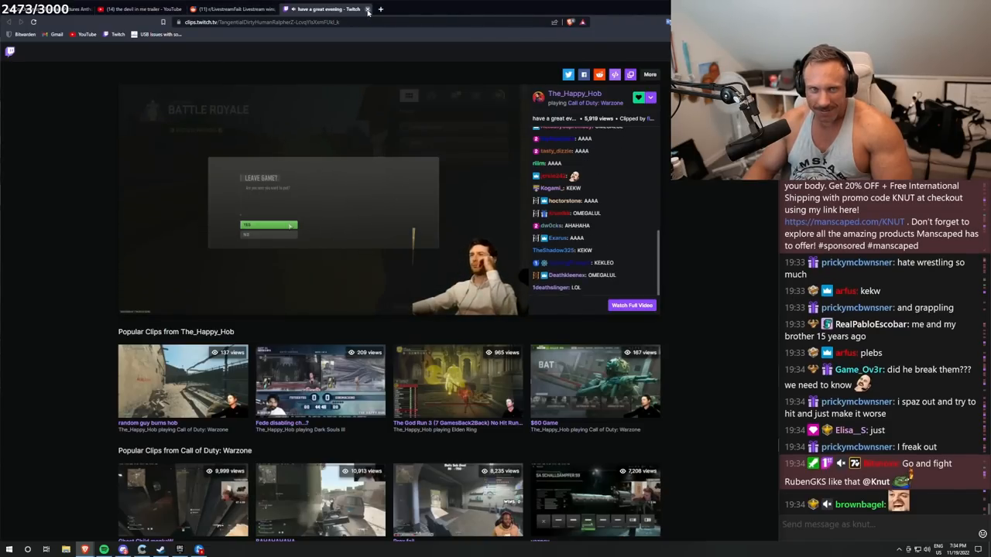
# Close the Warzone clip and scroll down r/LivestreamFail to the Just Chatting kitchen clip.
pyautogui.click(367, 9)
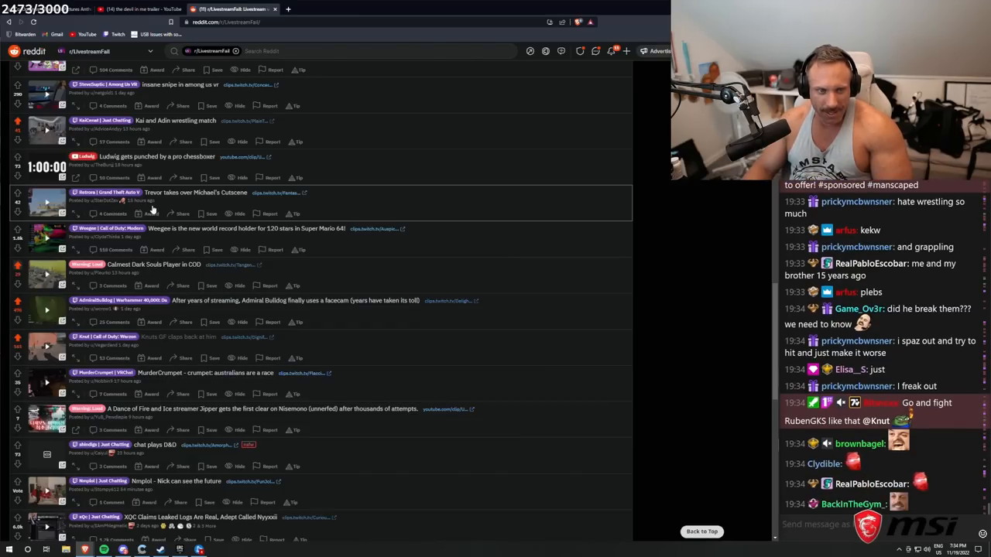
pyautogui.moveTo(170, 237)
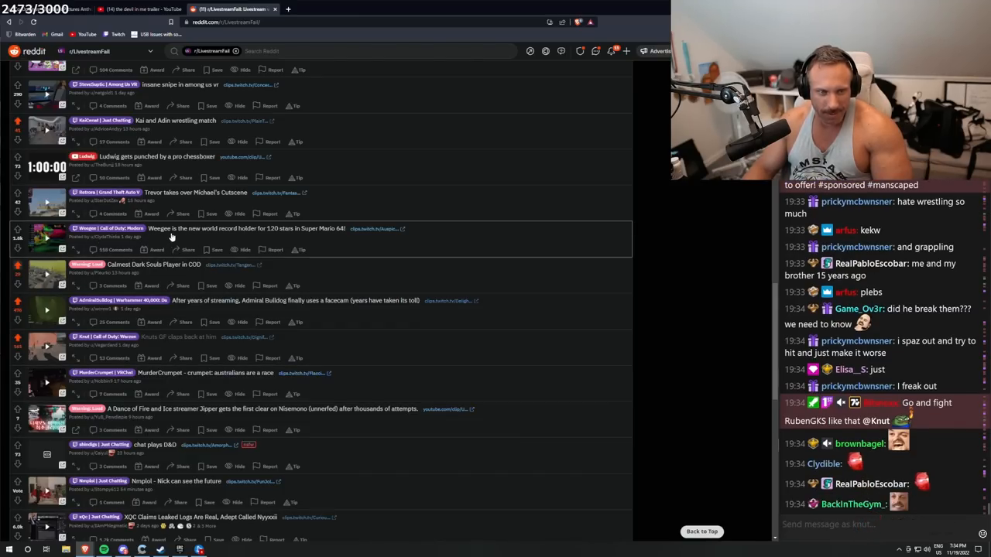
pyautogui.scroll(-3)
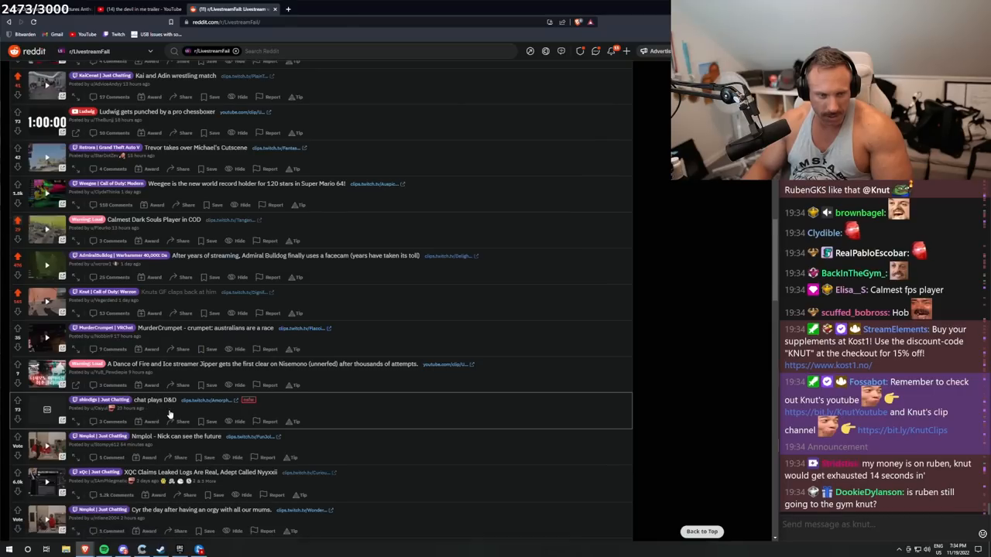
pyautogui.scroll(-3)
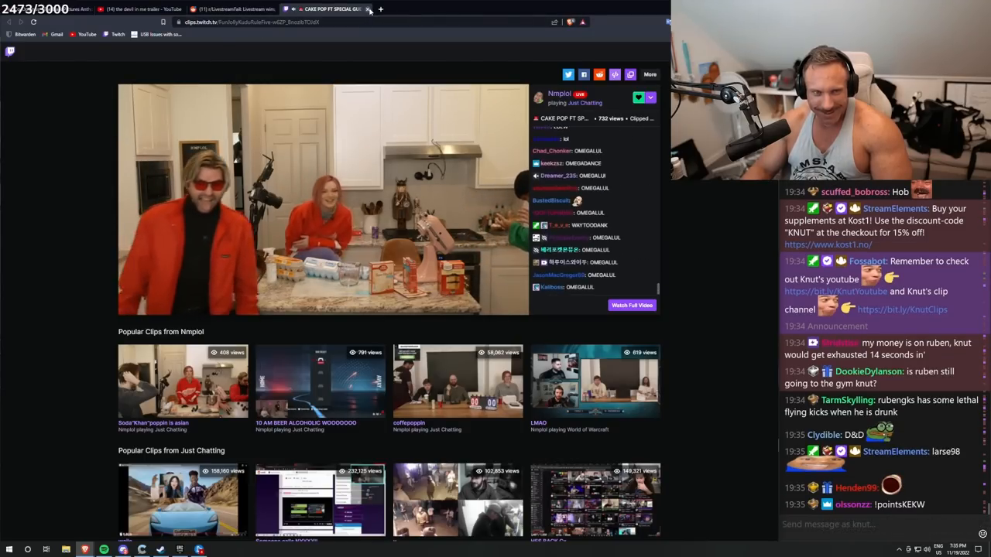
# Close the cake pop clip so Nmplol's MILFs kitchen clip can play instead.
pyautogui.click(368, 9)
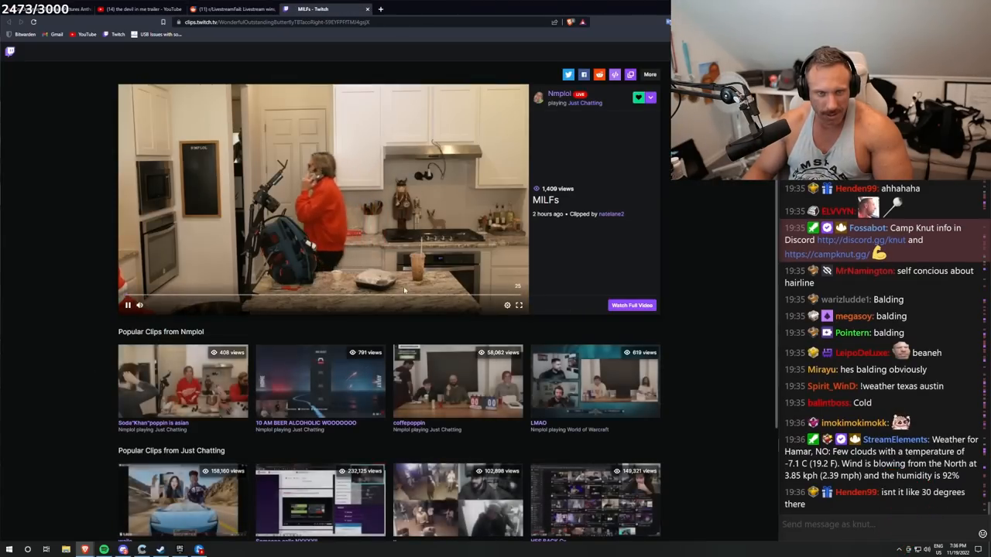
# Close the MILFs clip and set the volume on MeesterKeem's Sick cosplay clip.
pyautogui.click(518, 305)
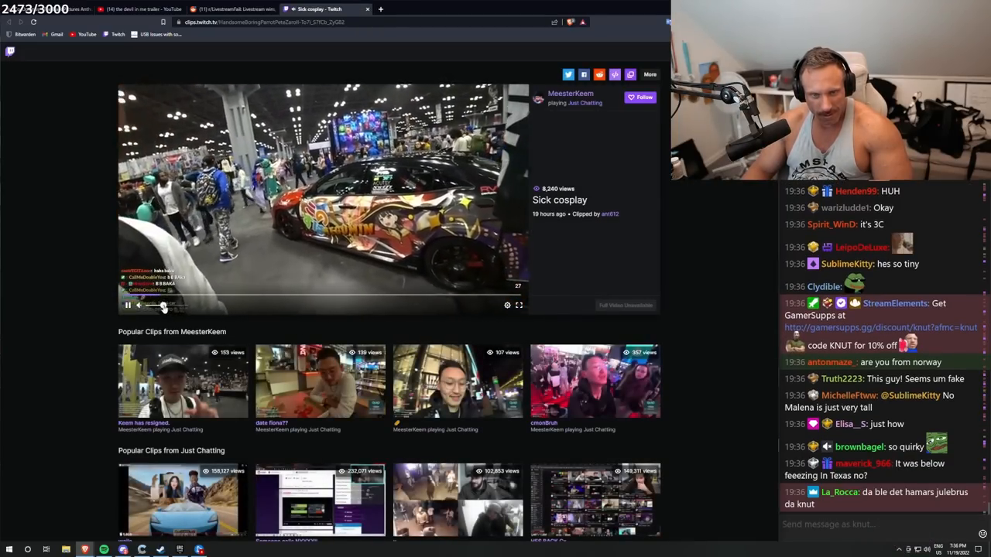
pyautogui.click(518, 304)
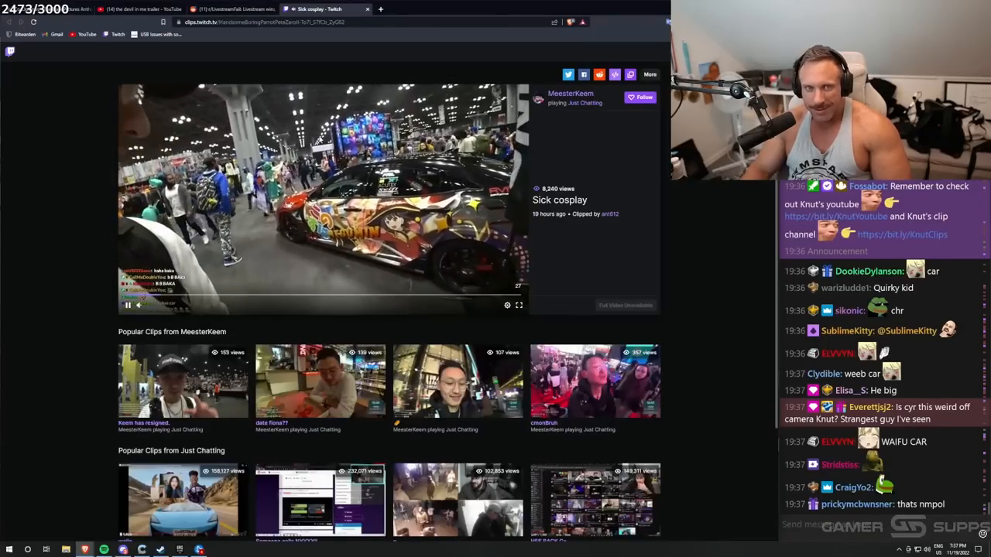
# Close the Sick cosplay tab and scroll further down r/LivestreamFail.
pyautogui.click(228, 9)
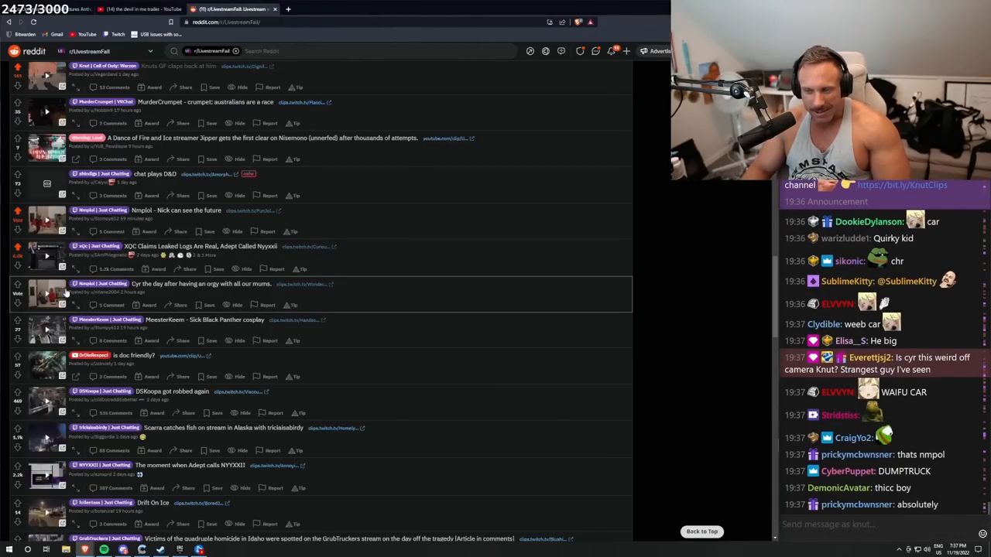
pyautogui.scroll(-3)
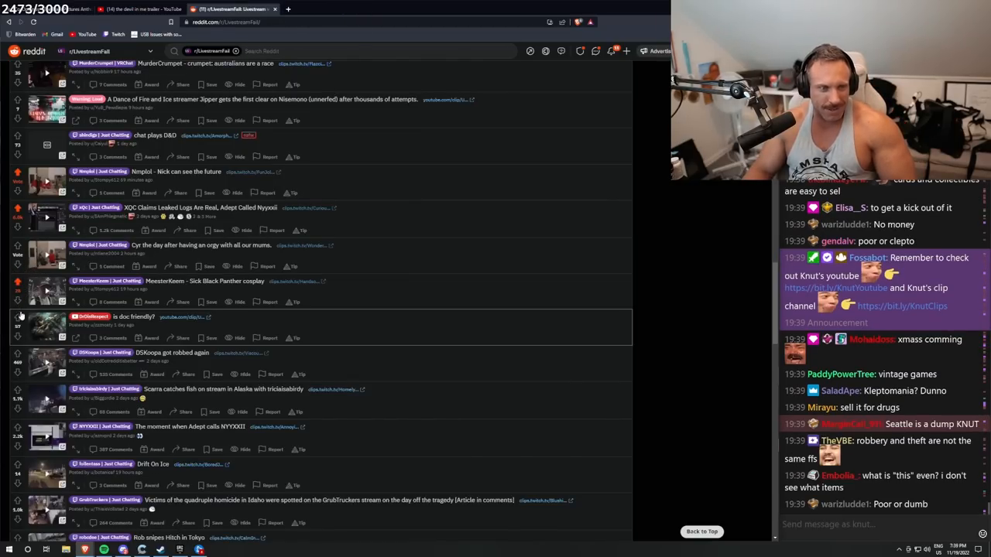
# Open and play the 'scarra catches a big one' ice-fishing clip.
pyautogui.click(172, 353)
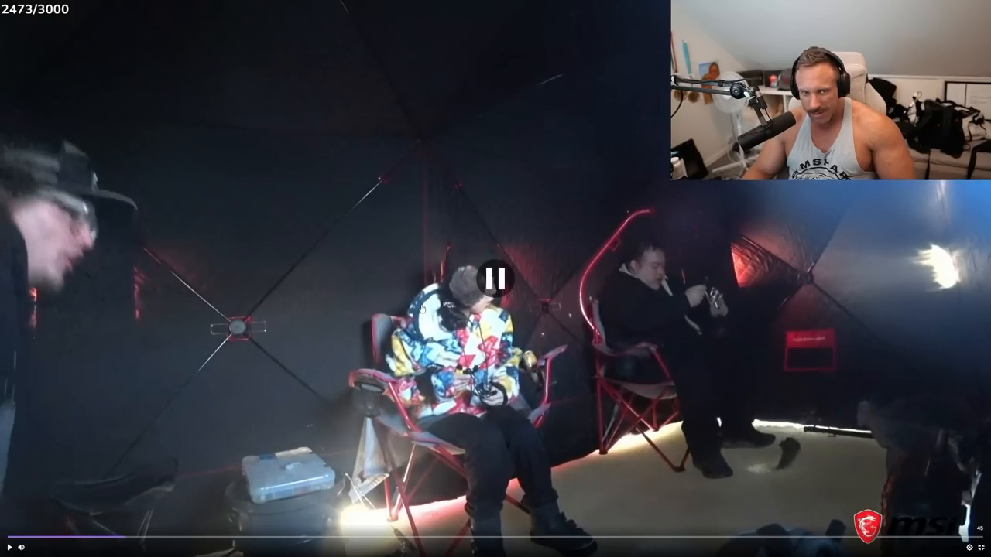
pyautogui.click(495, 279)
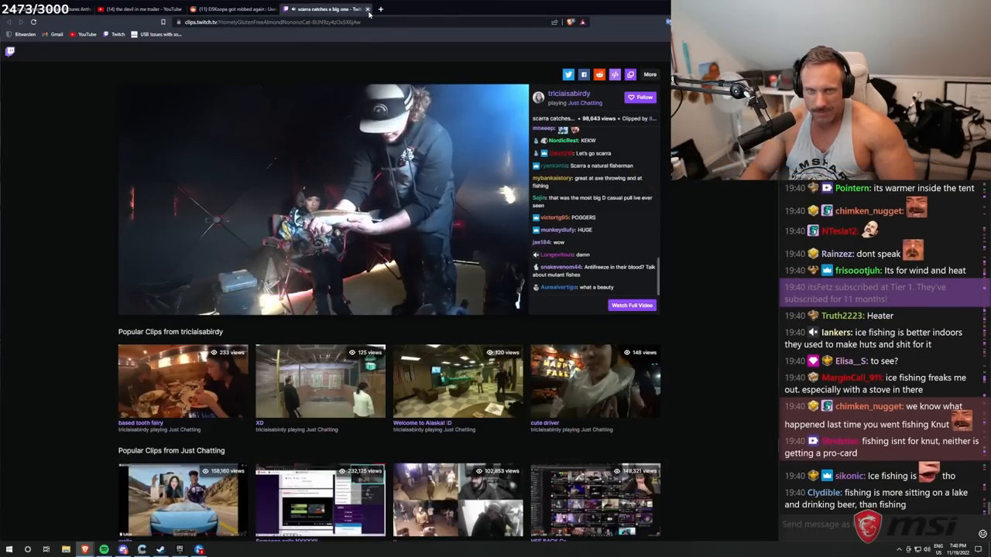
# Close the fishing clip and scroll r/LivestreamFail down to the Drift On Ice post.
pyautogui.click(368, 9)
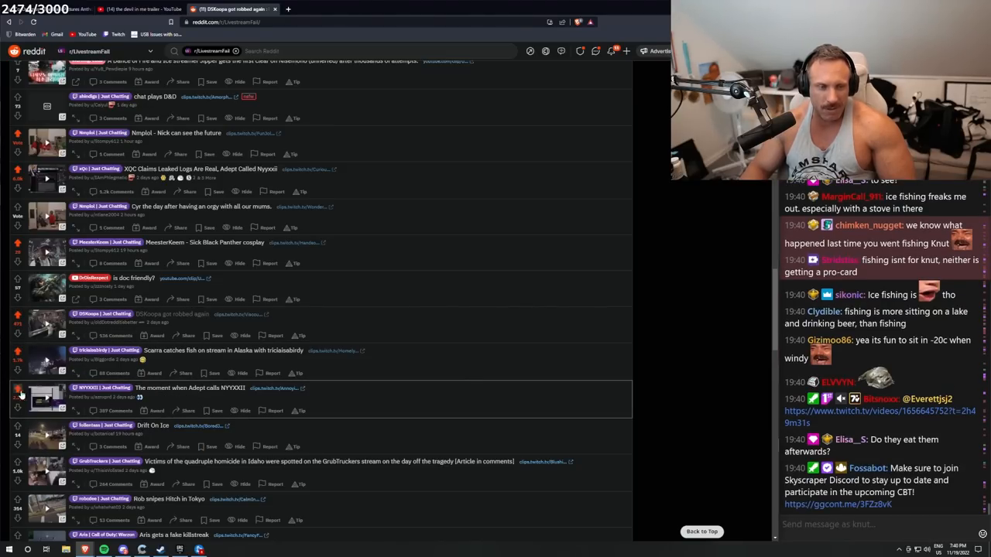
pyautogui.scroll(-3)
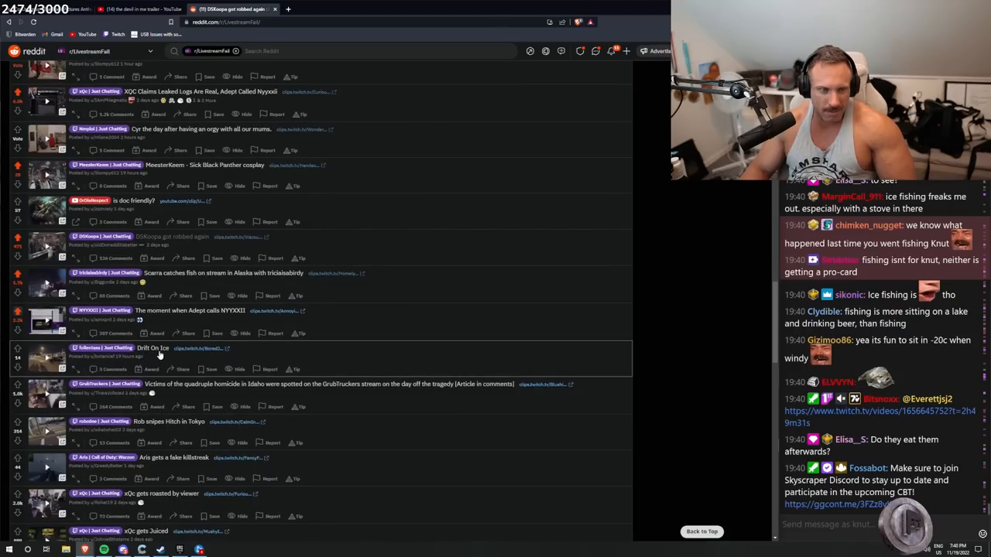
# Open the Drift On Ice driftach clip and adjust its playback volume.
pyautogui.click(198, 348)
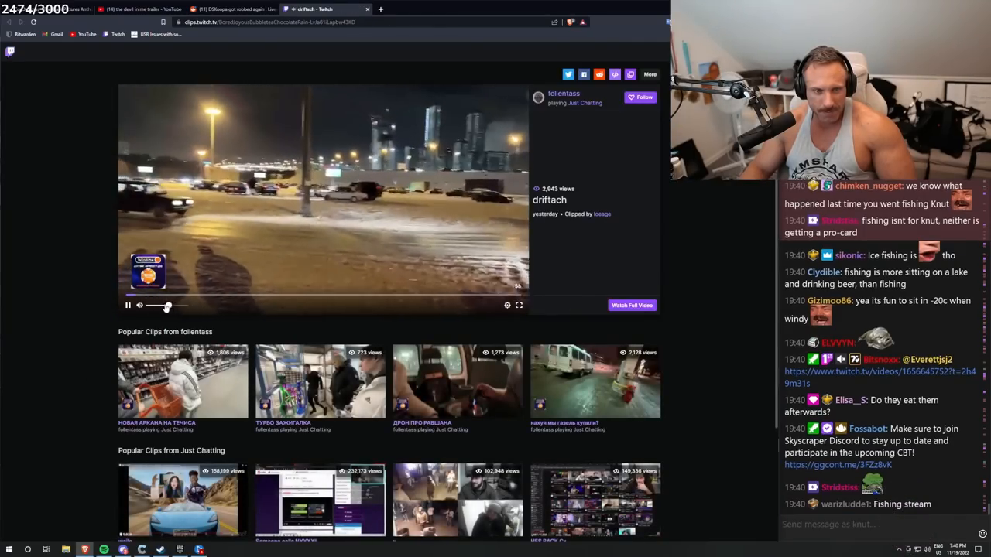
pyautogui.click(518, 305)
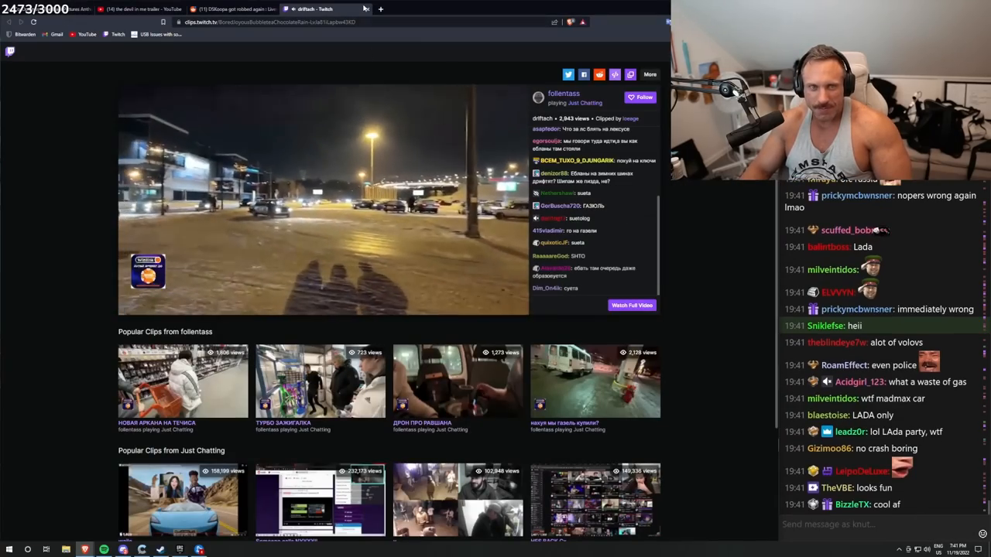
# Close the driftach clip and set the volume on GrubTruckers' 'V' clip.
pyautogui.click(232, 9)
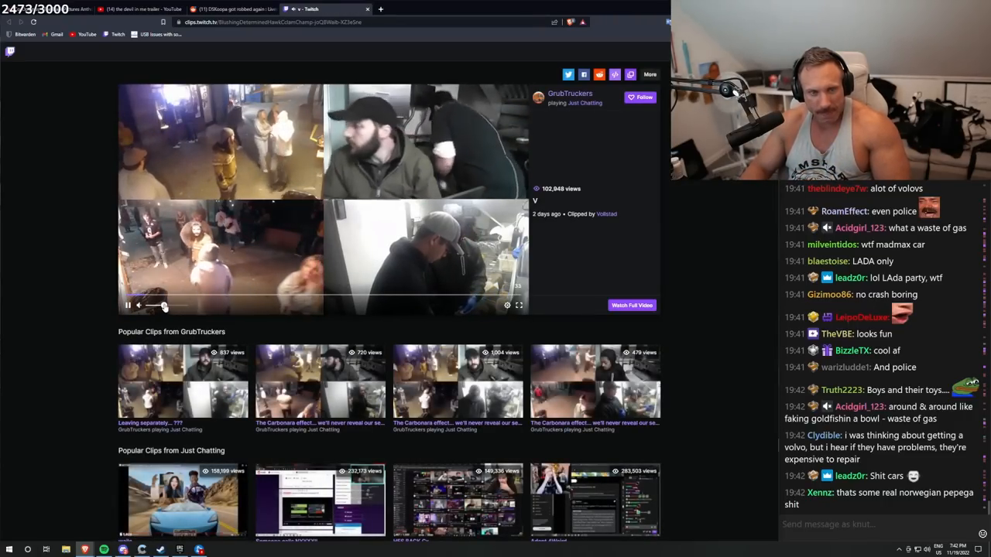
pyautogui.click(518, 305)
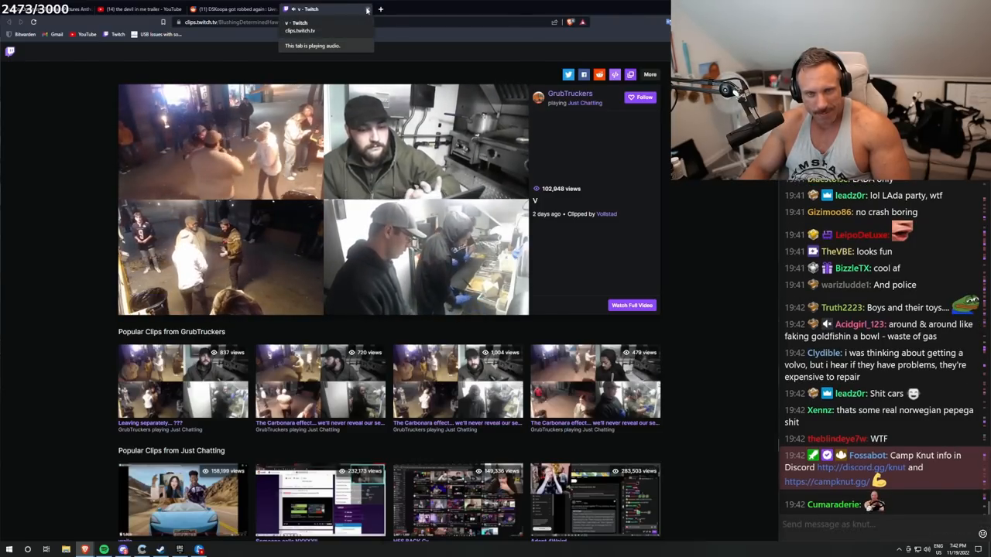
# Close the clip and scroll r/LivestreamFail down to the xQc and Sykkuno posts.
pyautogui.click(225, 9)
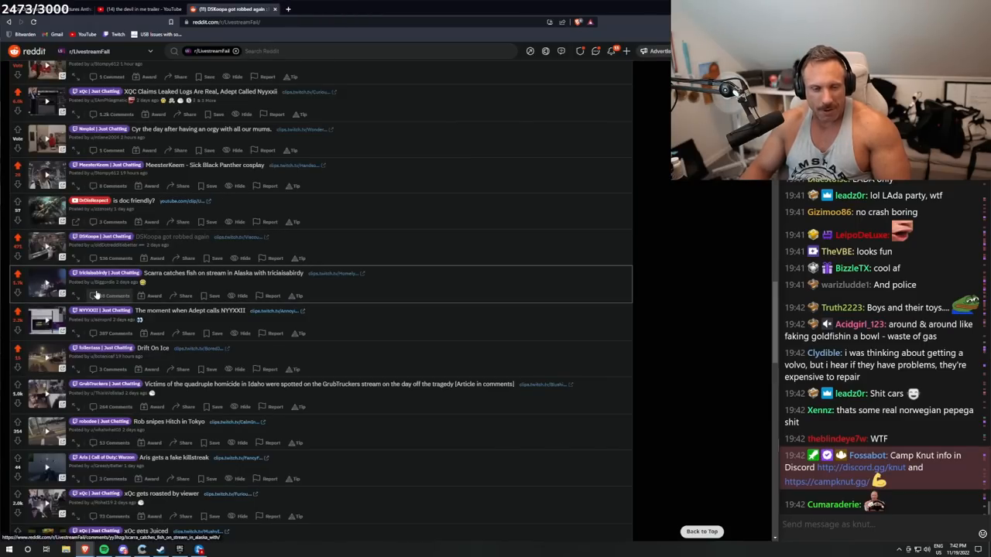
pyautogui.scroll(-3)
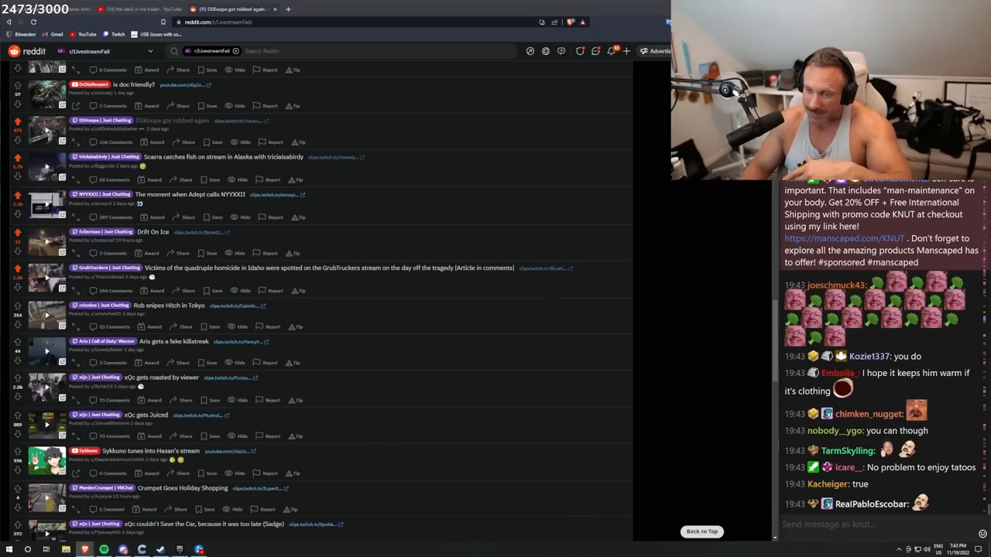
pyautogui.scroll(-3)
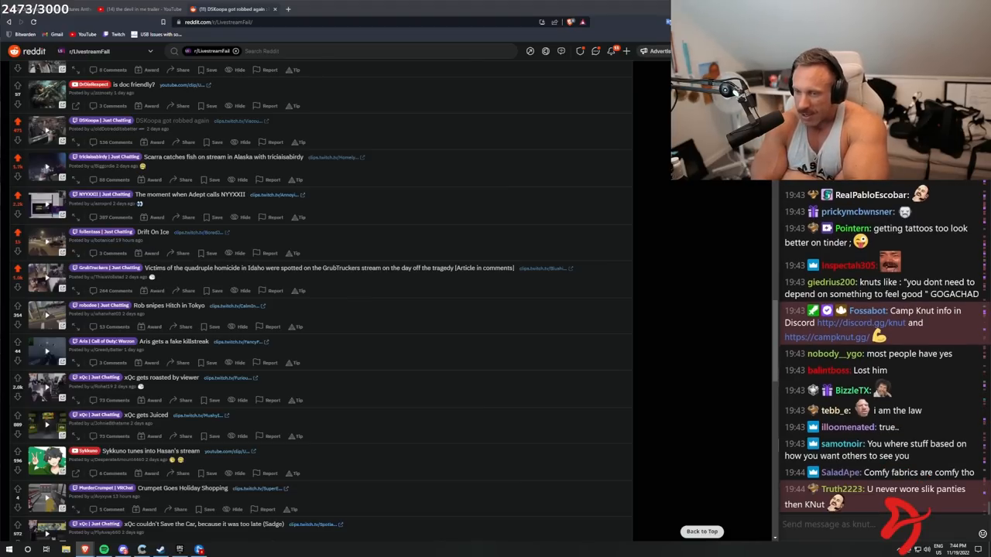
pyautogui.scroll(-3)
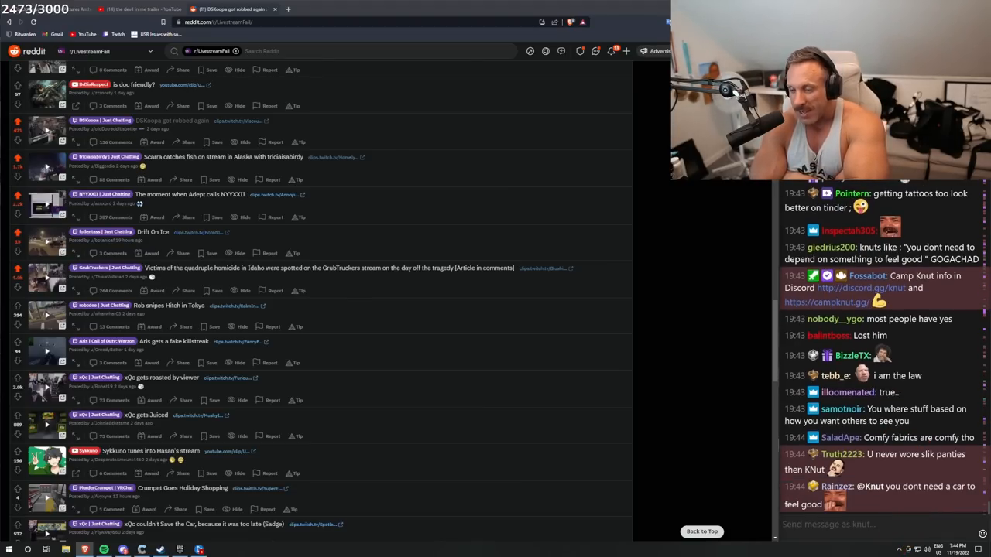
pyautogui.scroll(-3)
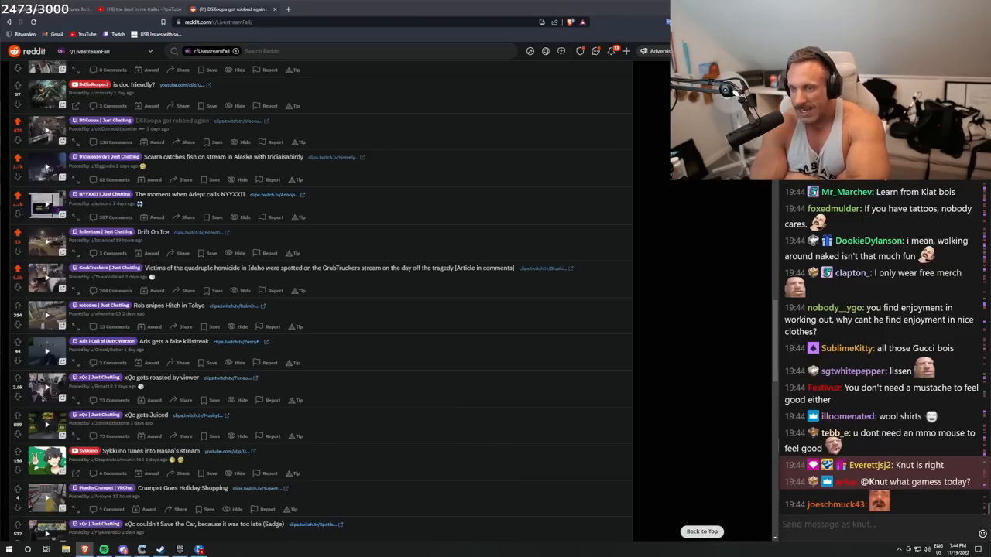
pyautogui.scroll(-3)
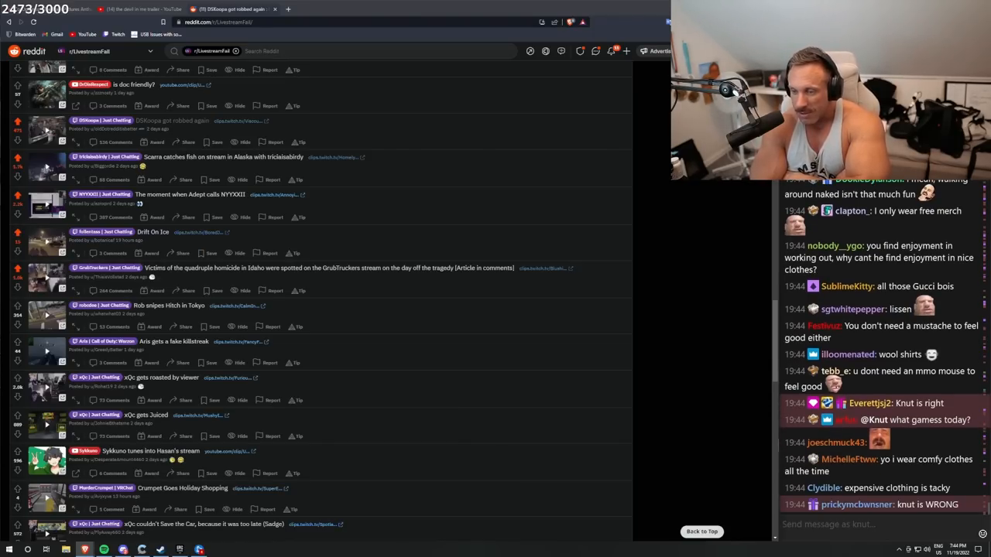
pyautogui.scroll(-3)
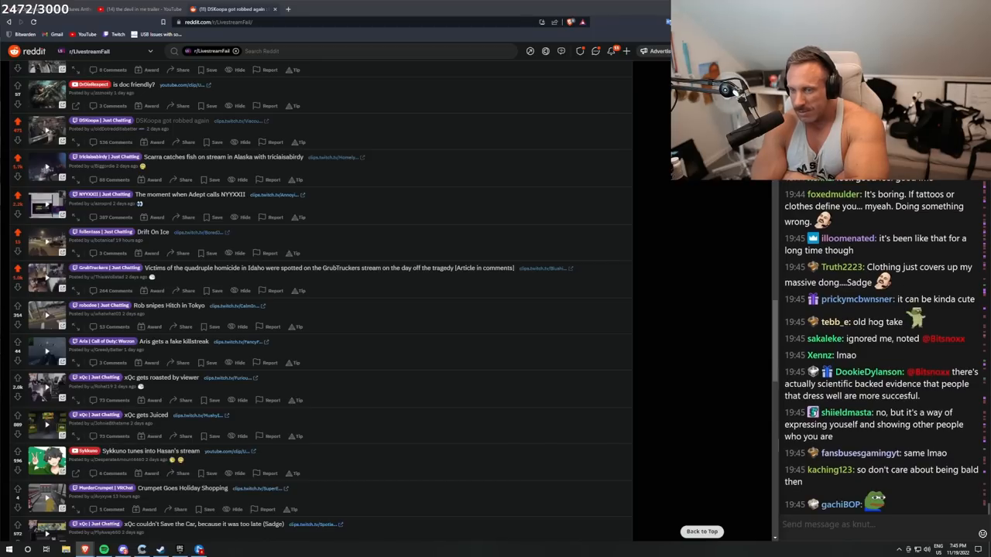
pyautogui.scroll(-3)
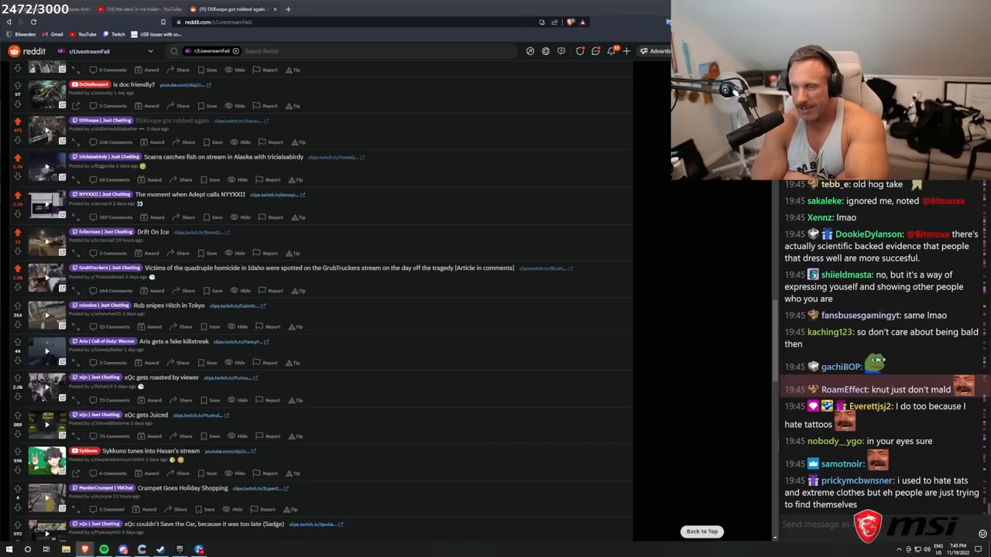
pyautogui.scroll(-3)
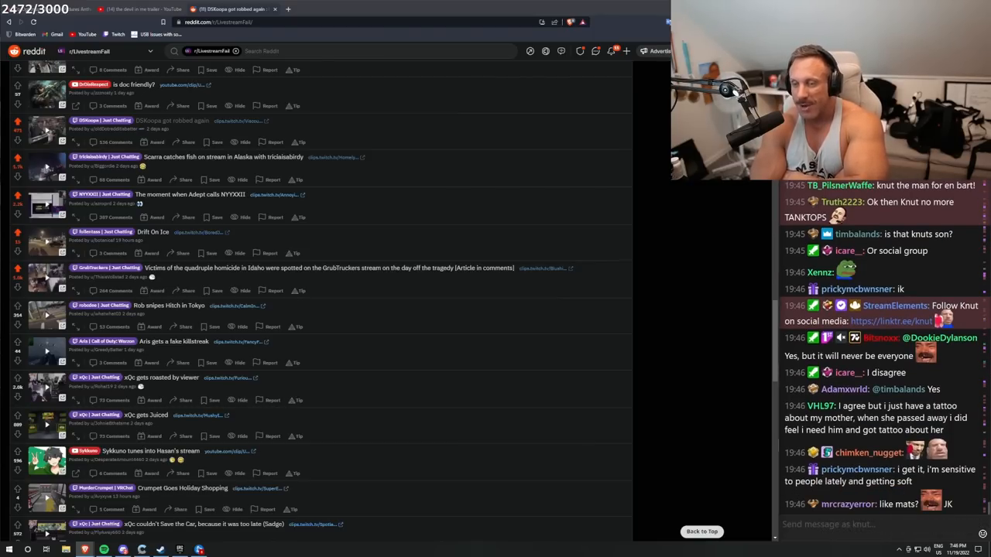
pyautogui.scroll(-3)
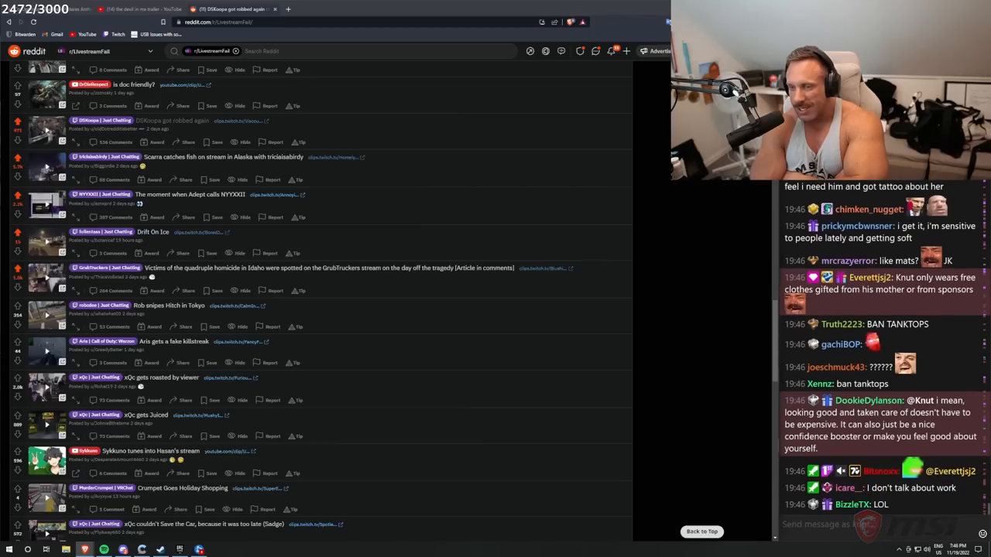
pyautogui.scroll(-3)
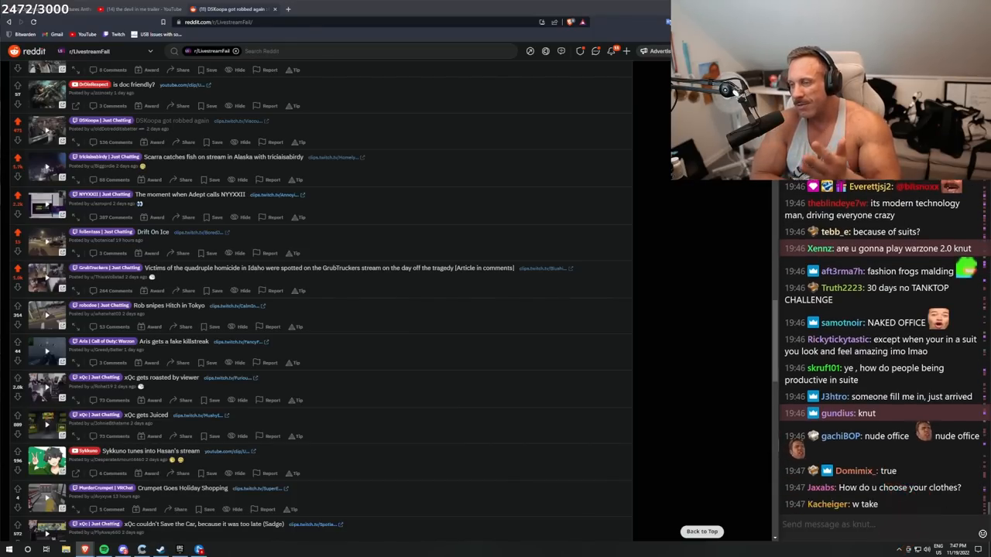
pyautogui.scroll(-3)
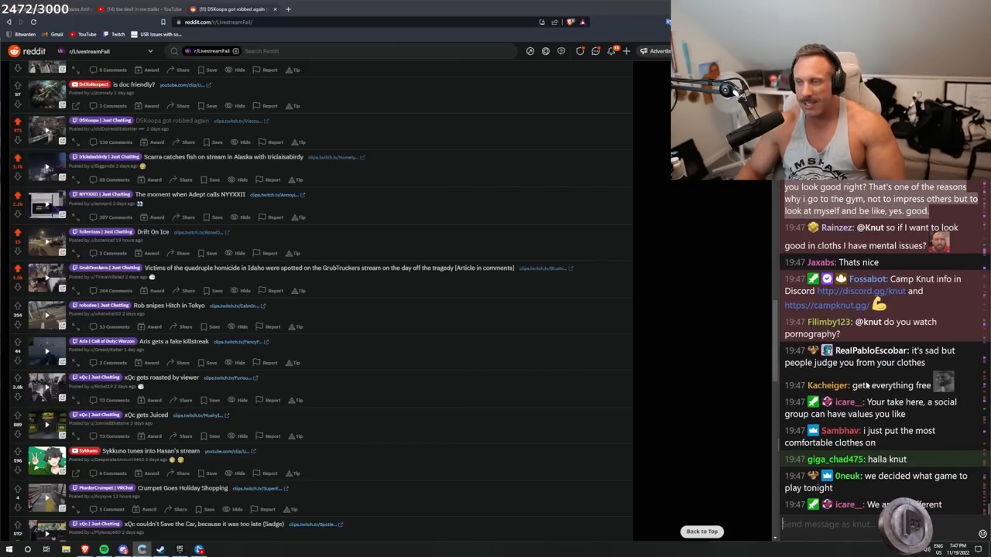
pyautogui.scroll(-3)
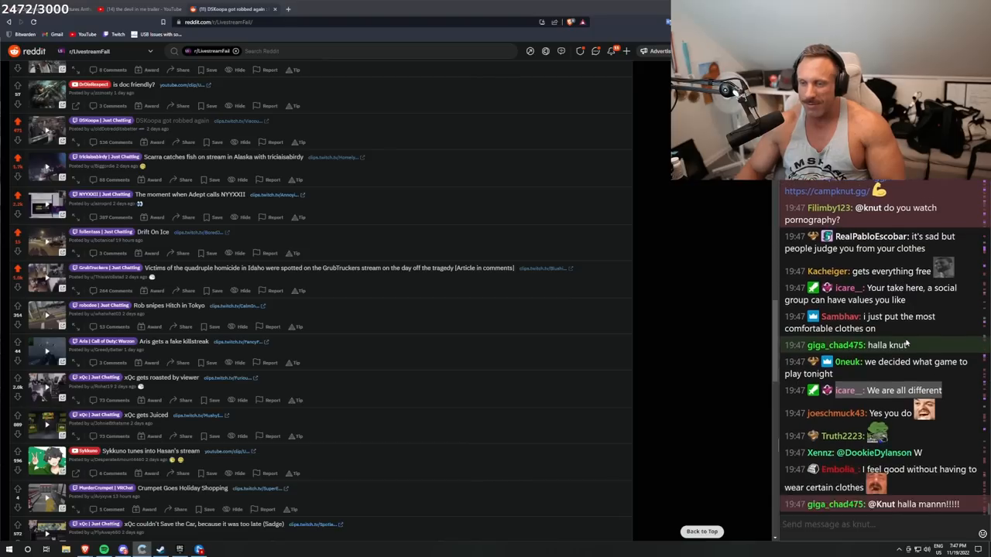
pyautogui.scroll(-3)
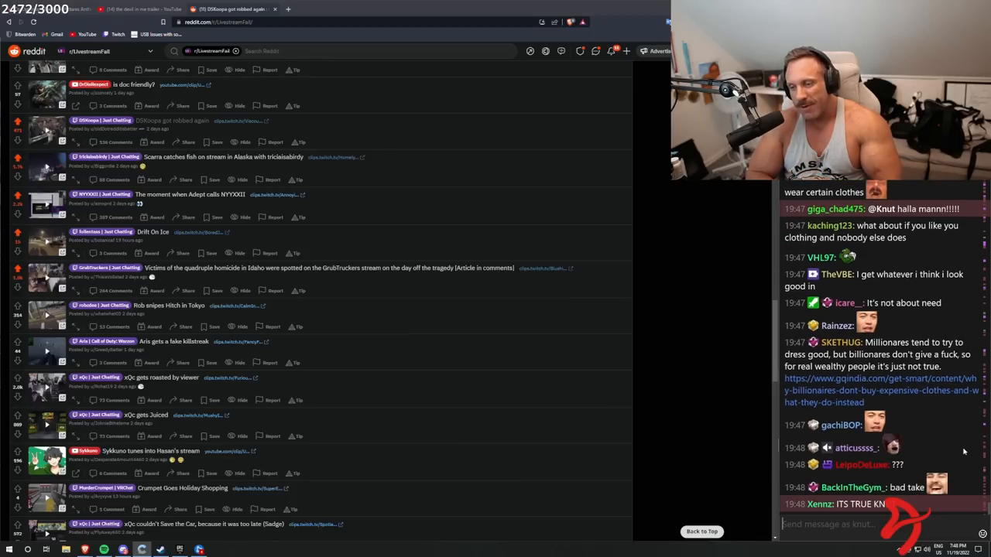
pyautogui.scroll(-3)
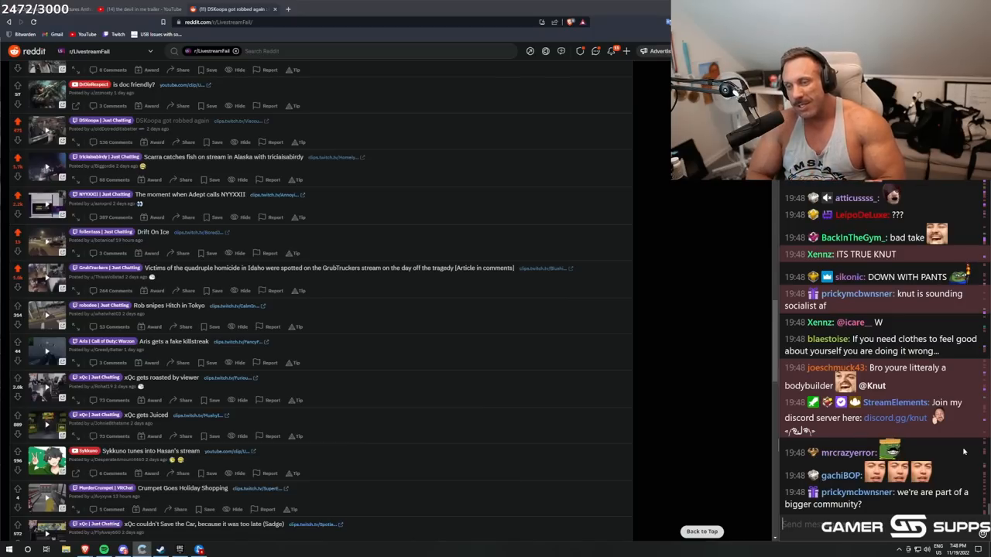
pyautogui.scroll(-3)
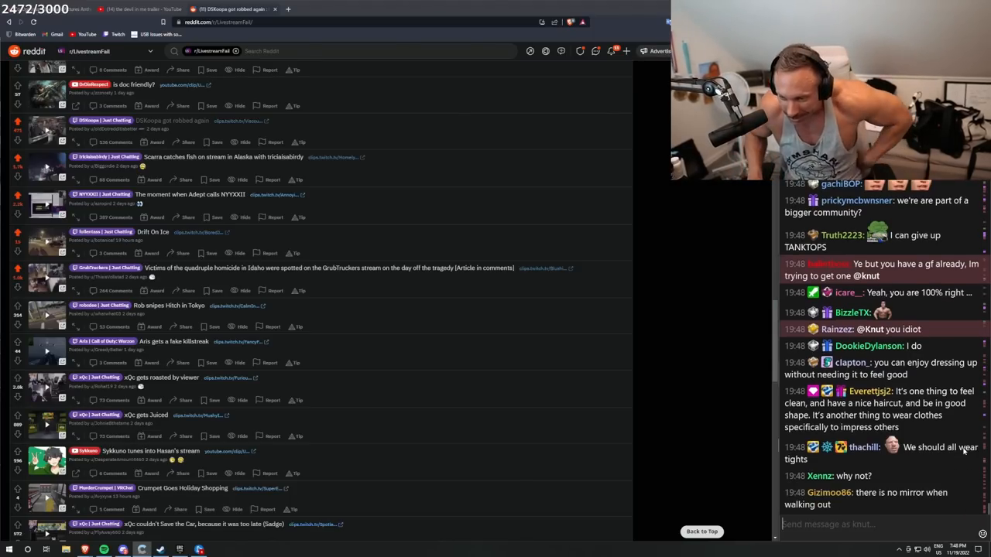
pyautogui.scroll(-3)
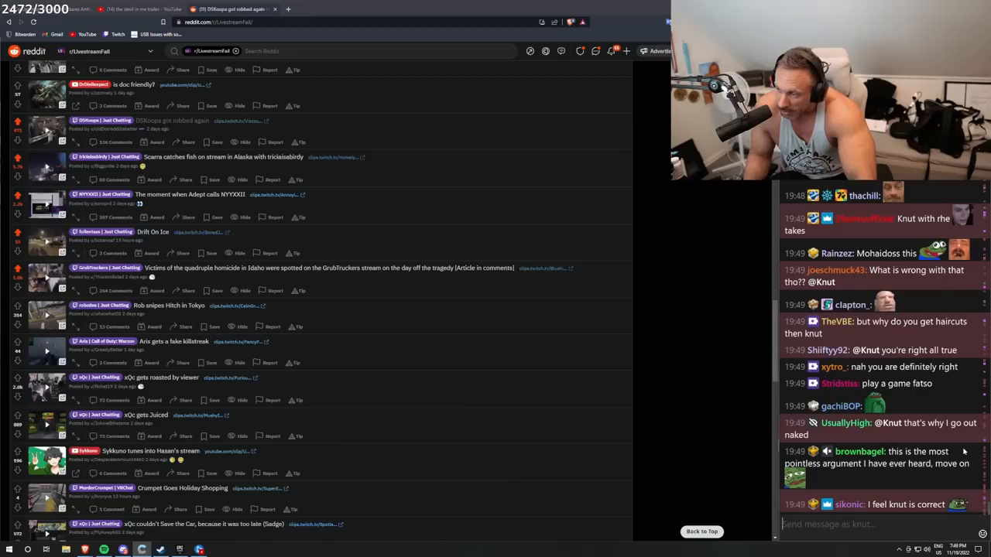
pyautogui.scroll(-3)
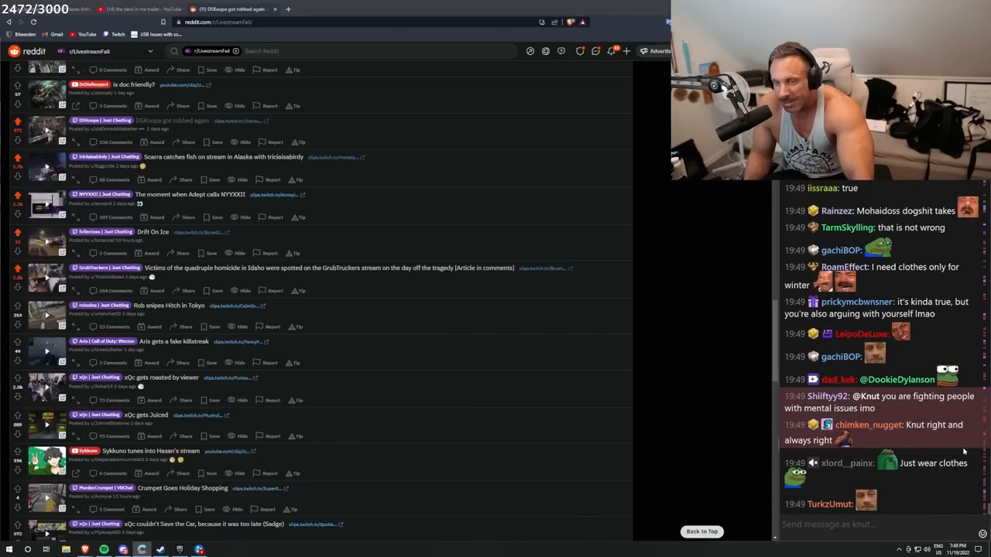
pyautogui.scroll(-3)
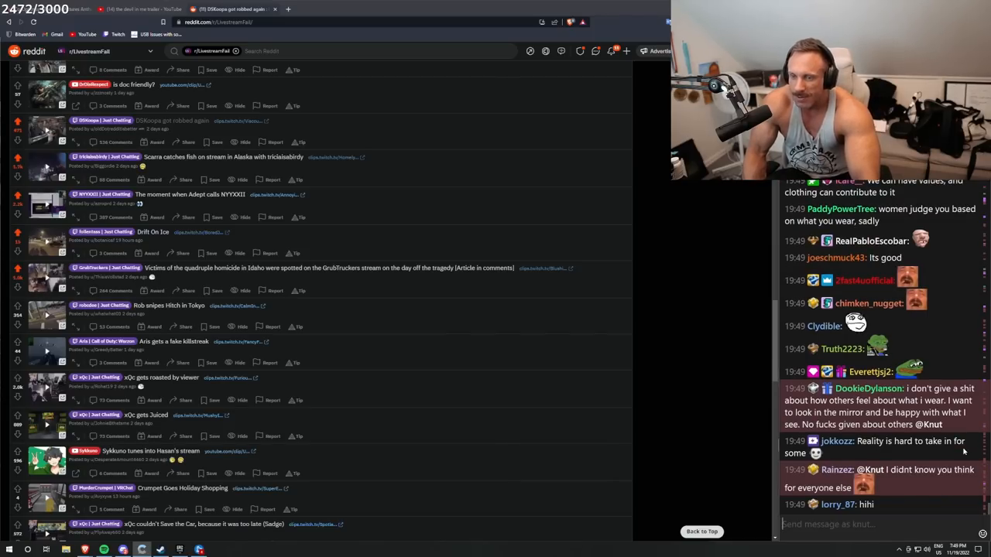
pyautogui.scroll(-3)
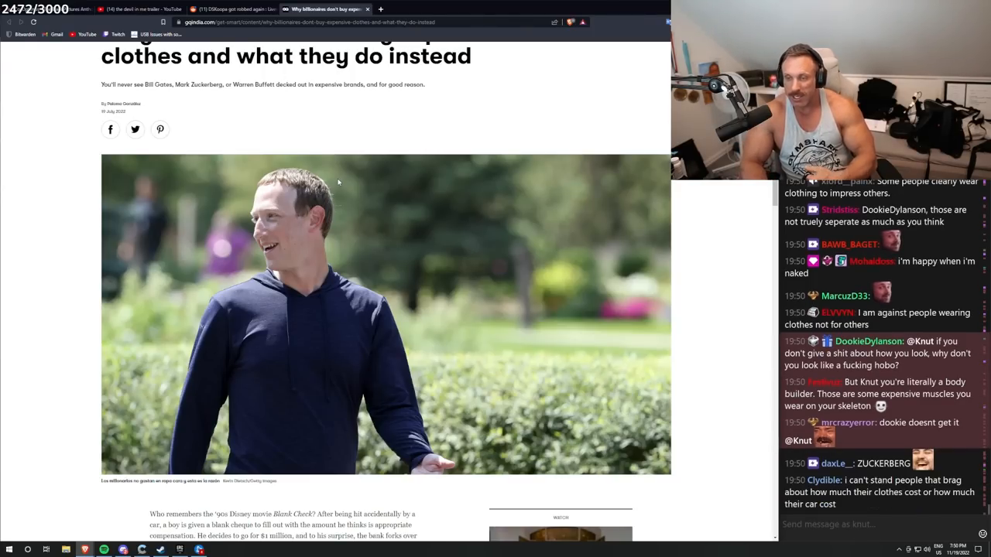
# Scroll the billionaire clothing article down to its final paragraph and GQ Recommends.
pyautogui.scroll(-3)
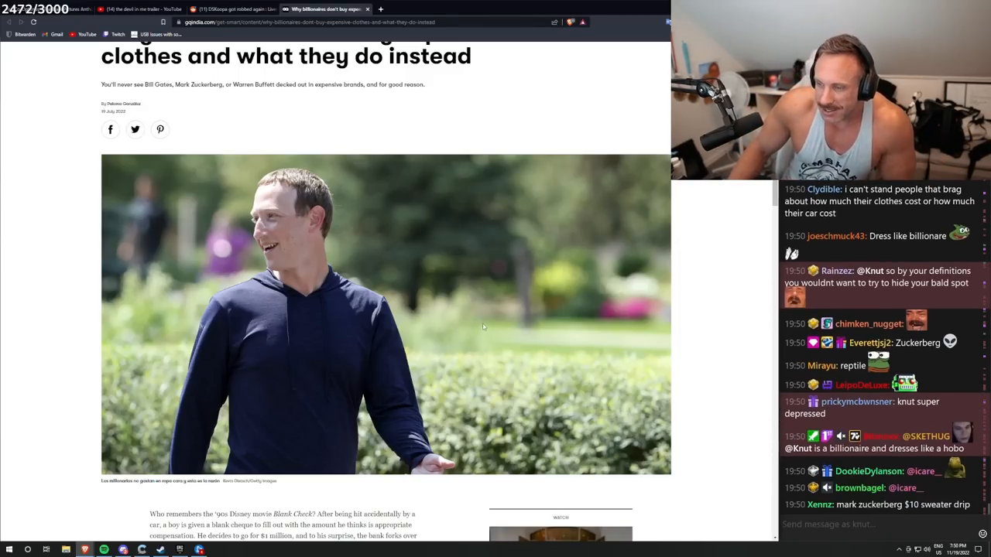
pyautogui.scroll(-3)
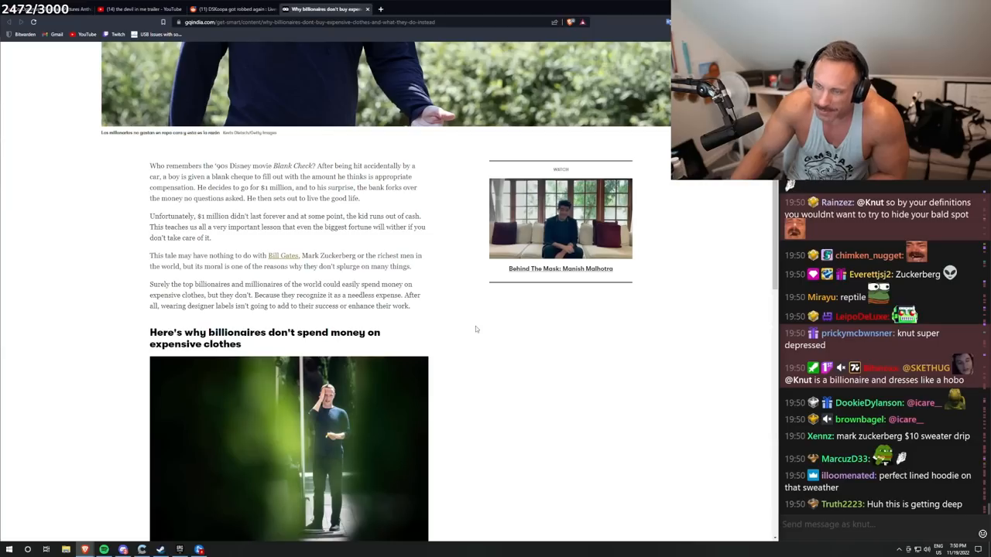
pyautogui.scroll(-3)
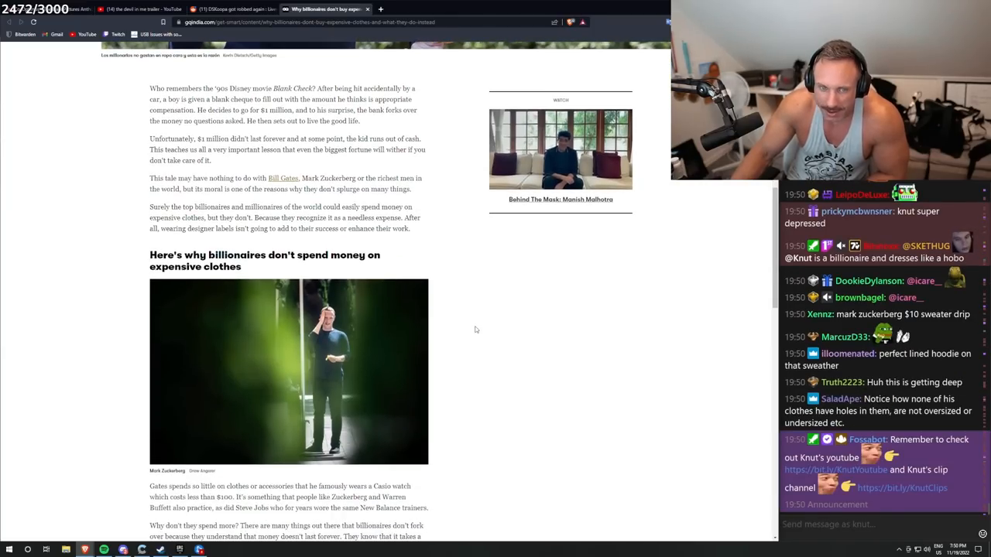
pyautogui.scroll(-3)
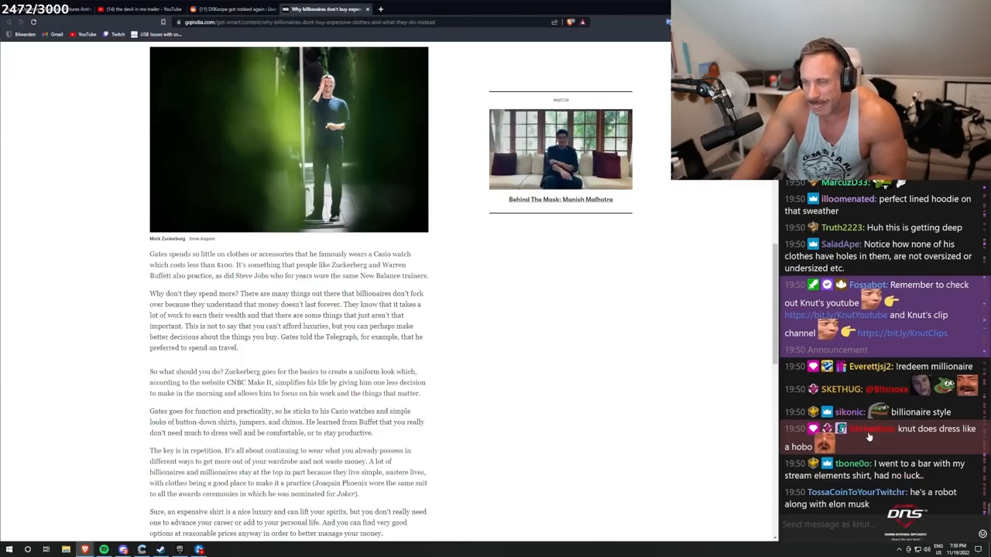
pyautogui.moveTo(863, 451)
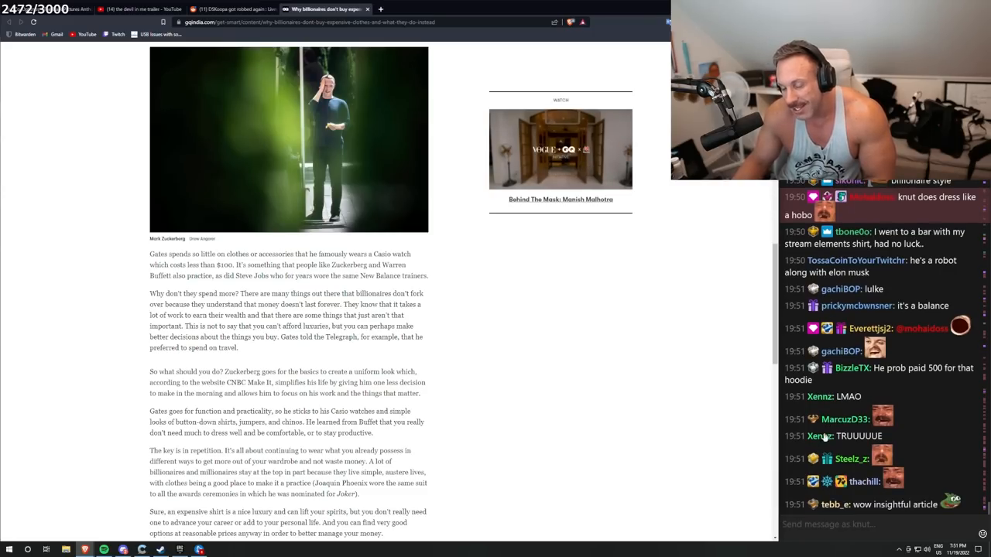
pyautogui.scroll(-3)
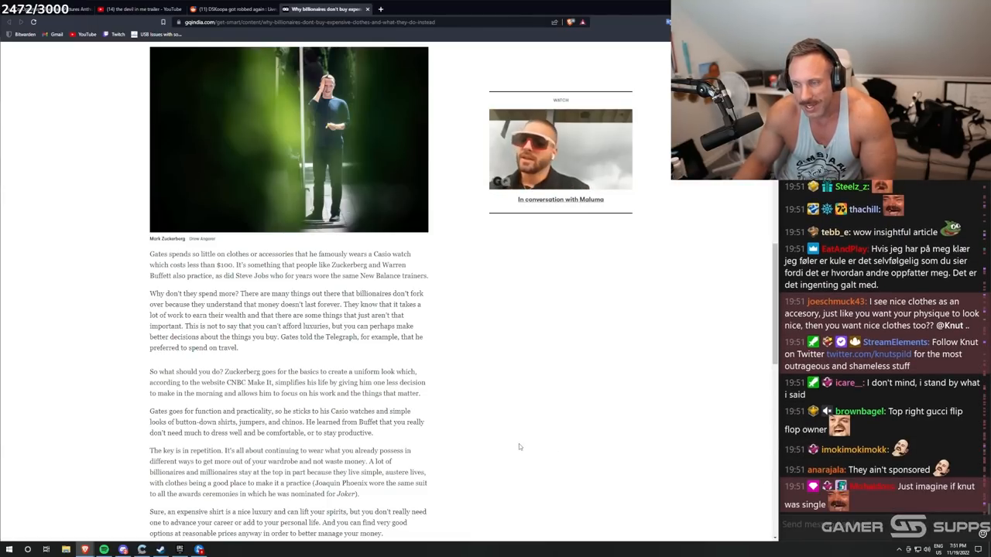
pyautogui.scroll(-3)
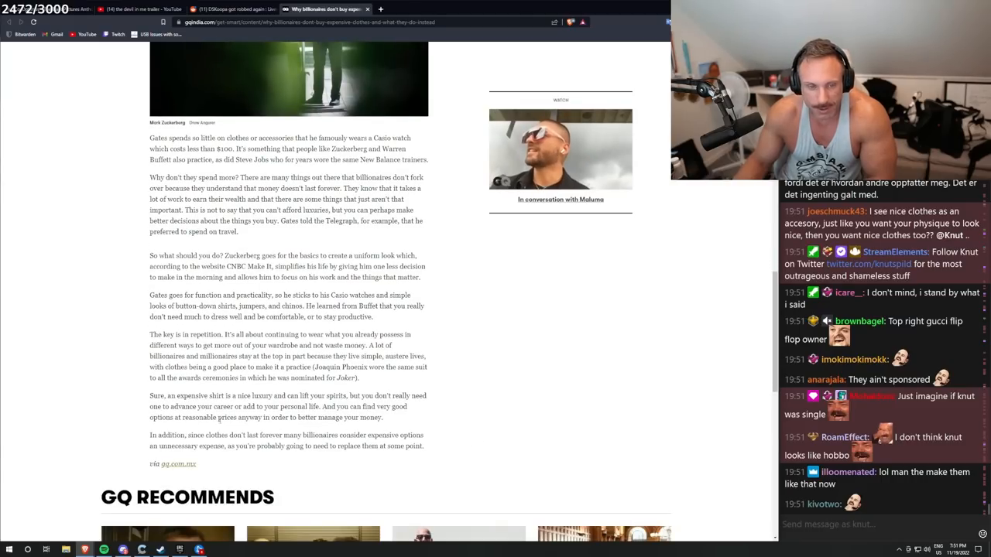
pyautogui.scroll(3)
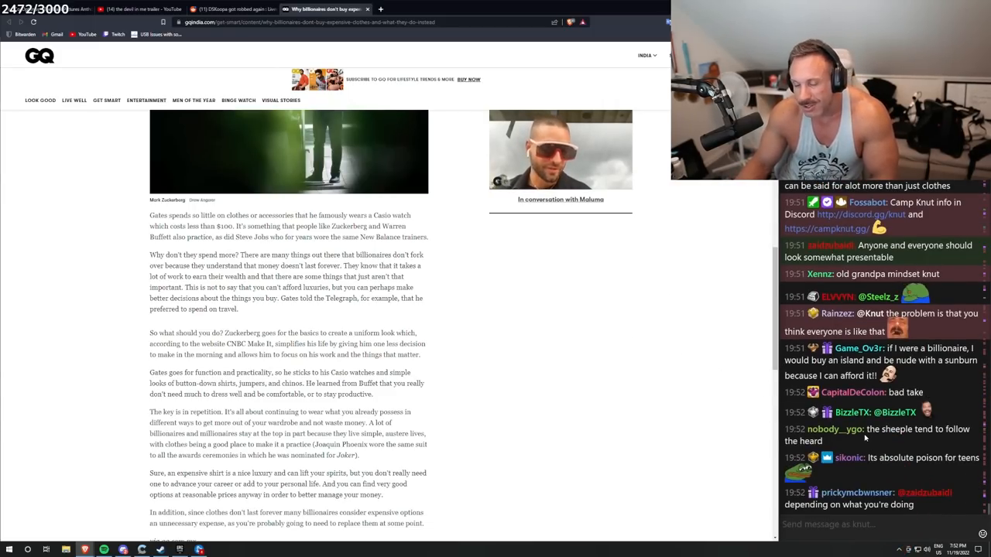
pyautogui.scroll(-3)
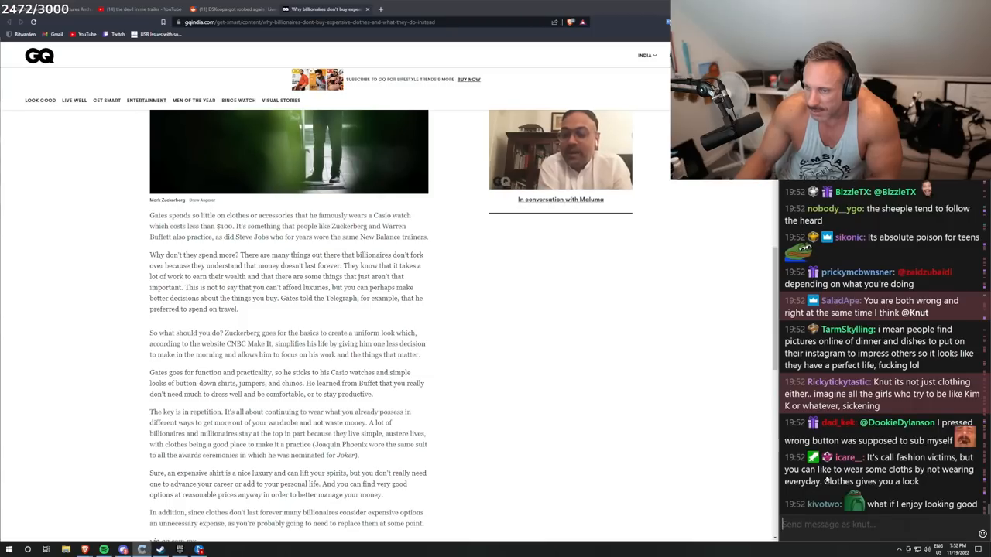
pyautogui.scroll(-3)
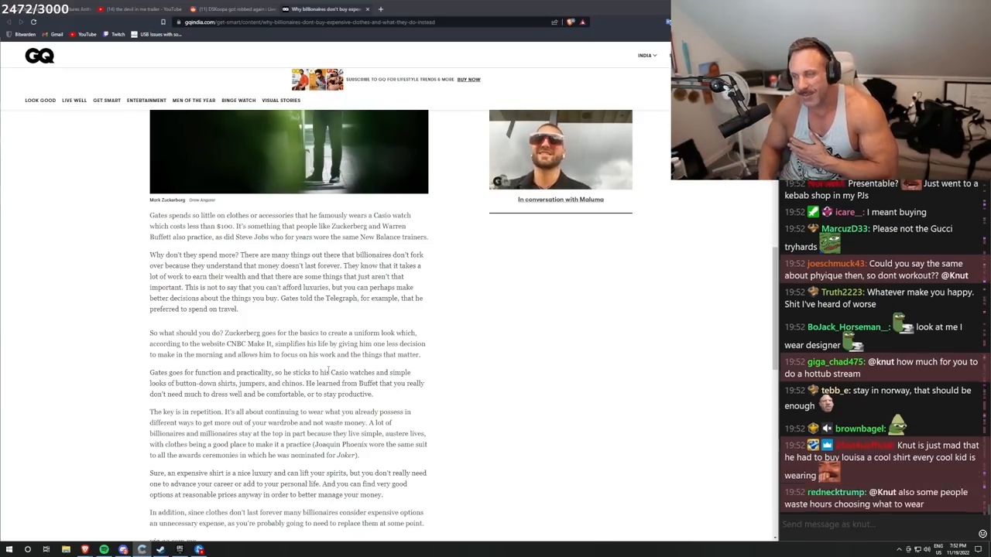
pyautogui.scroll(-3)
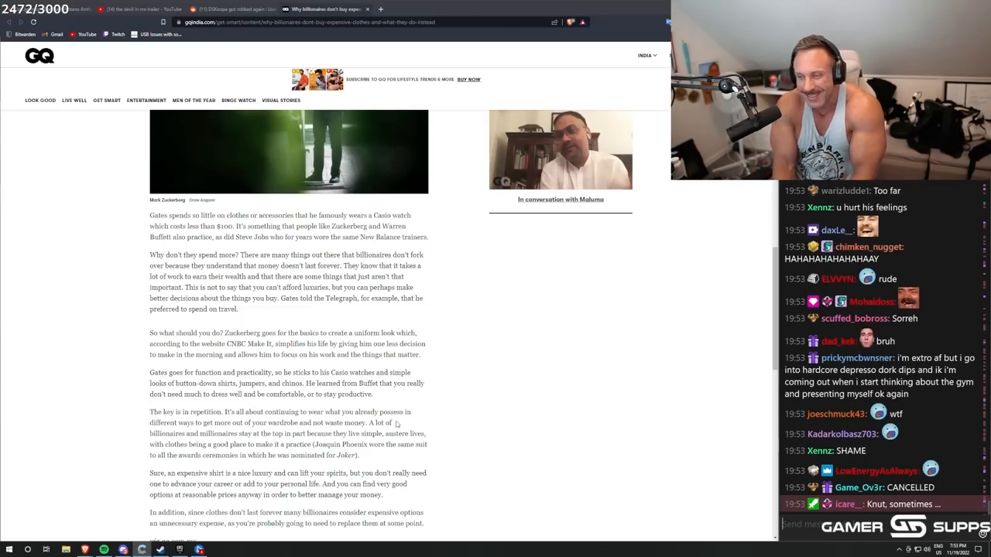
pyautogui.scroll(-3)
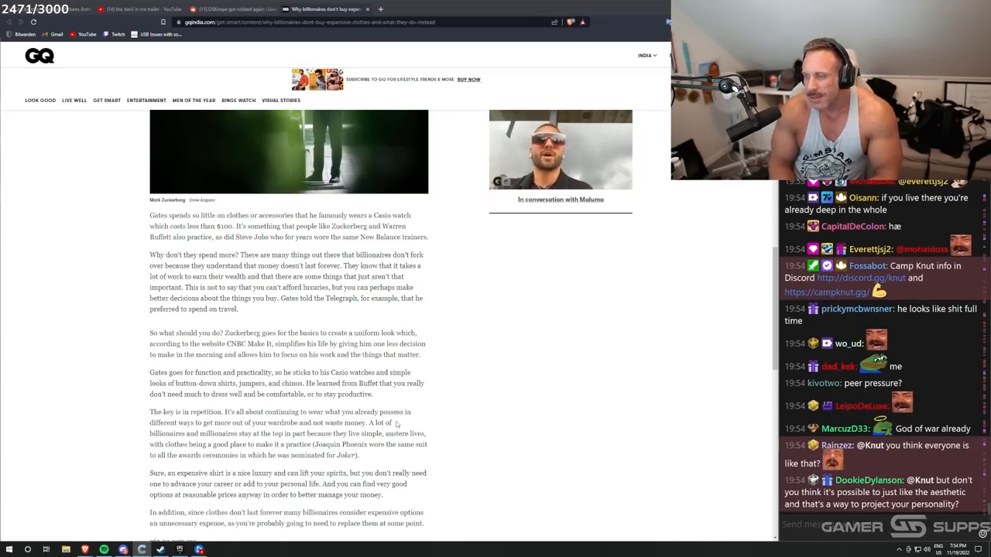
pyautogui.scroll(-3)
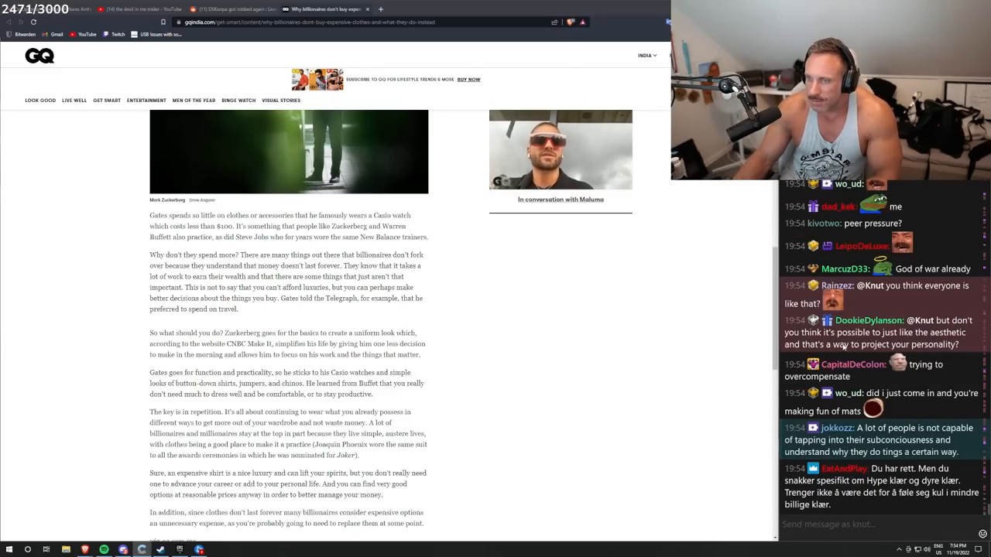
pyautogui.scroll(3)
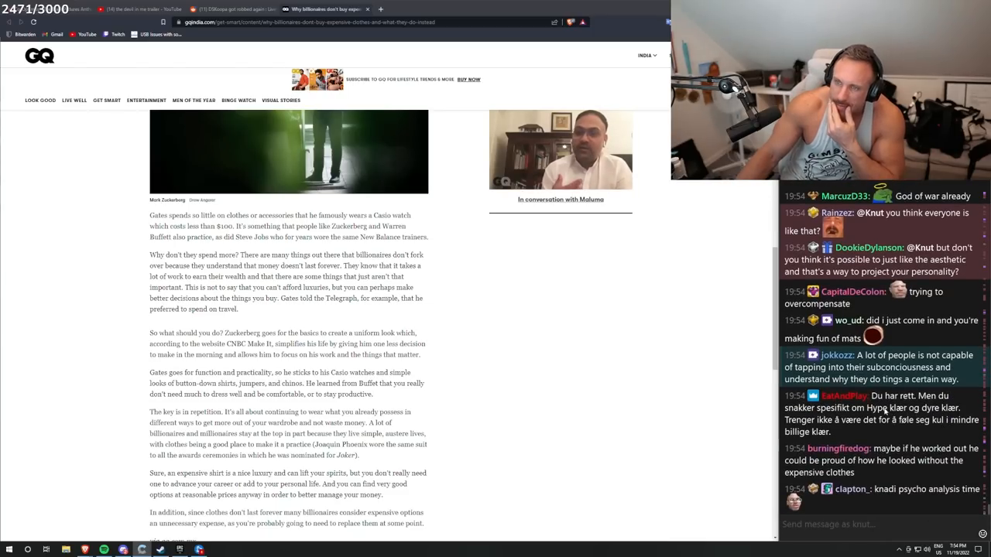
pyautogui.scroll(-3)
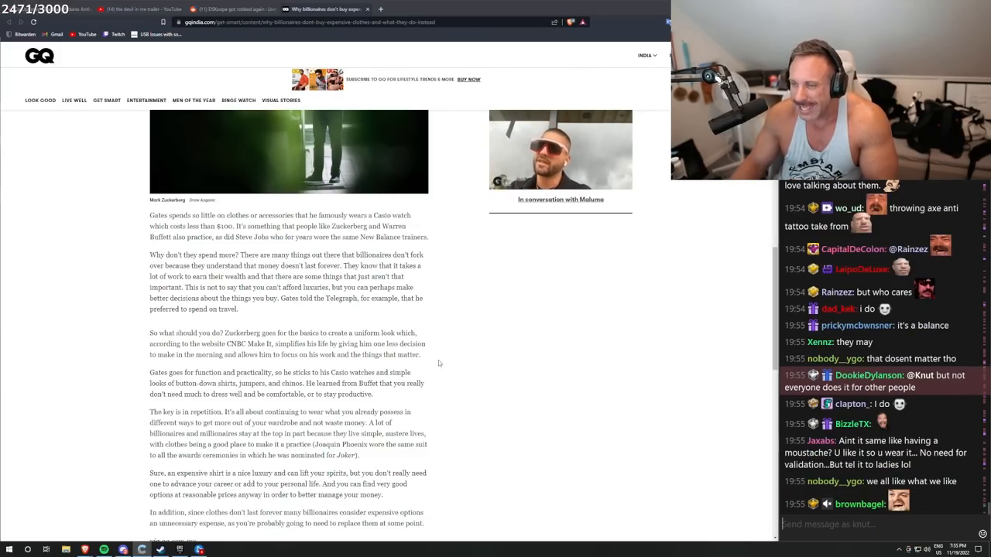
pyautogui.scroll(-3)
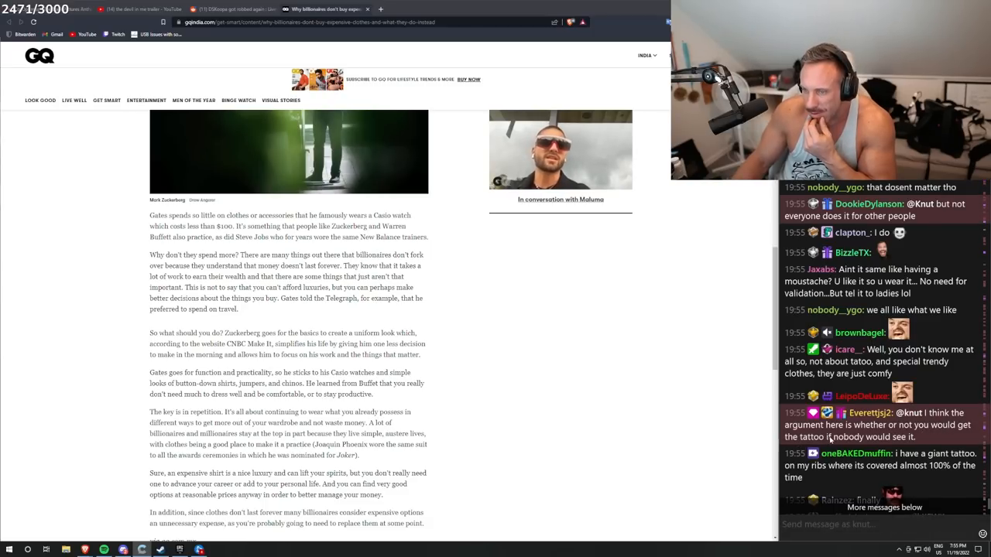
pyautogui.scroll(-3)
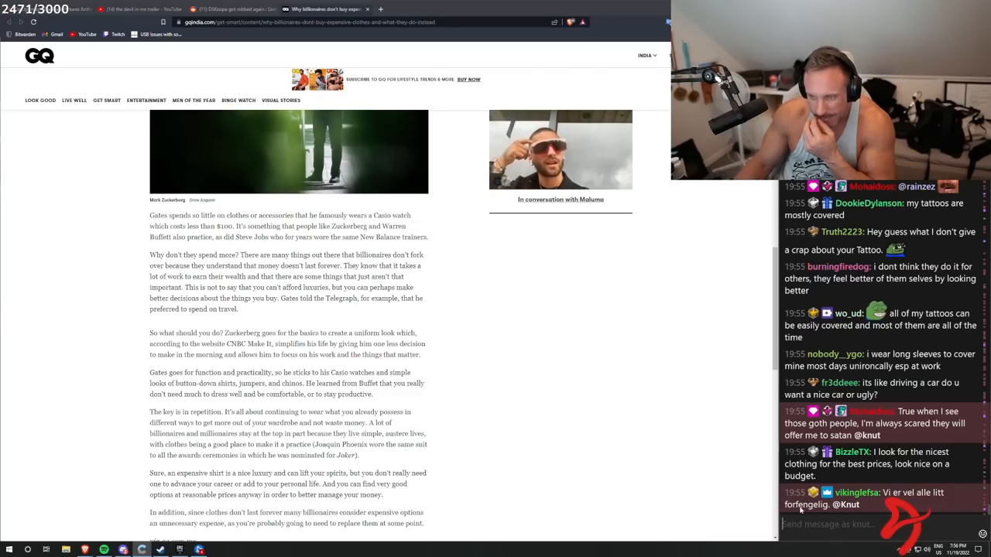
pyautogui.scroll(-3)
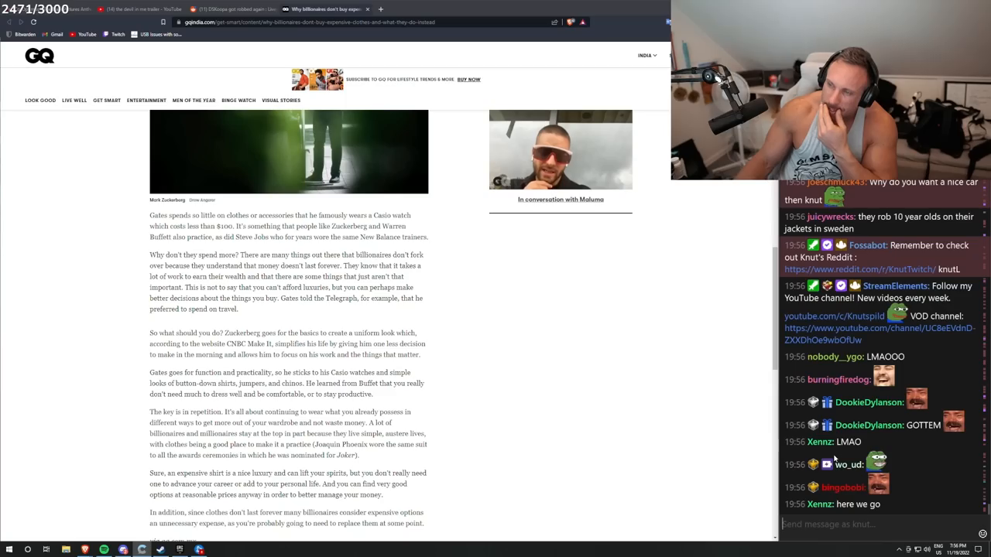
pyautogui.scroll(-3)
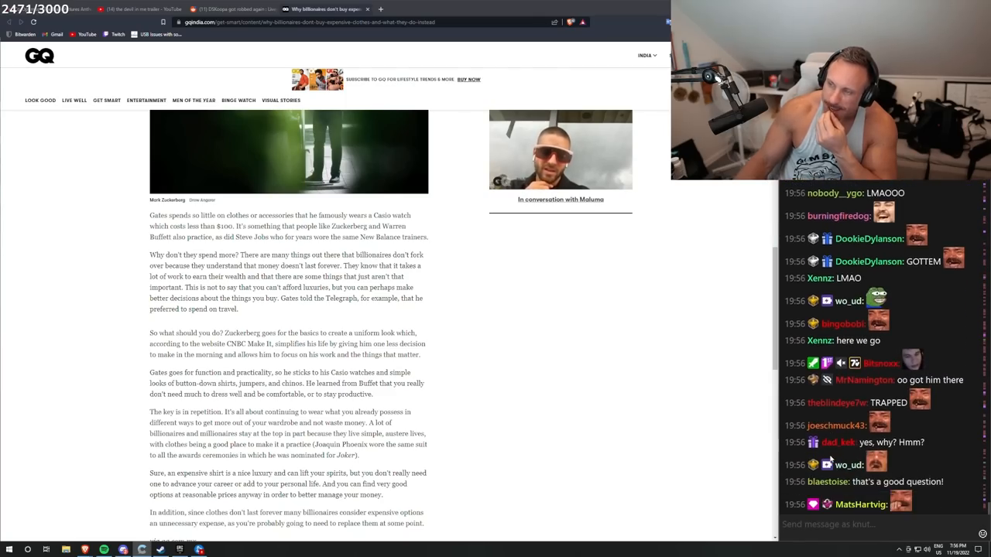
pyautogui.scroll(-3)
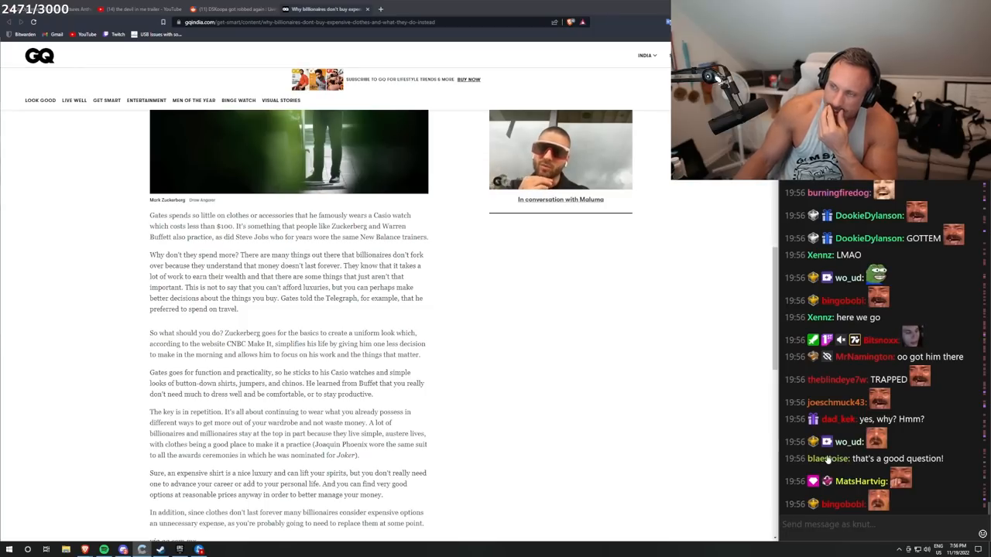